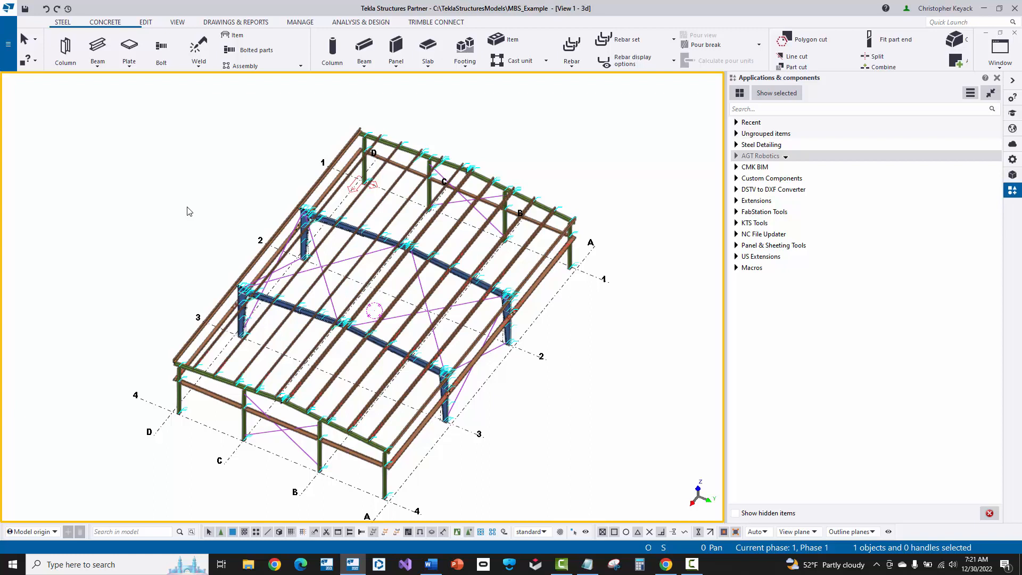
Bring Chrome's Google results for 'tekla warehouse' to the front from the taskbar
left_click(663, 564)
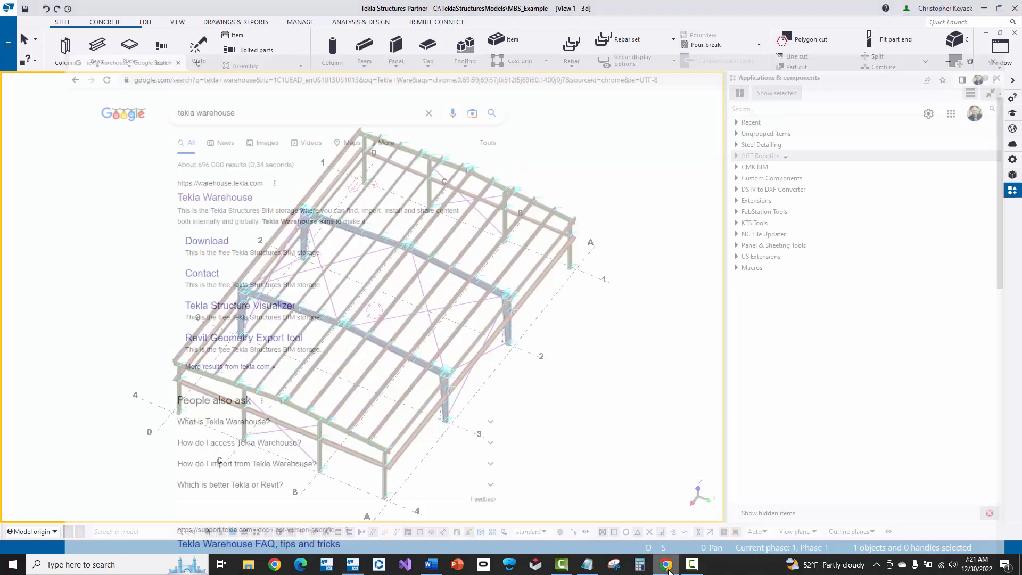
left_click(665, 564)
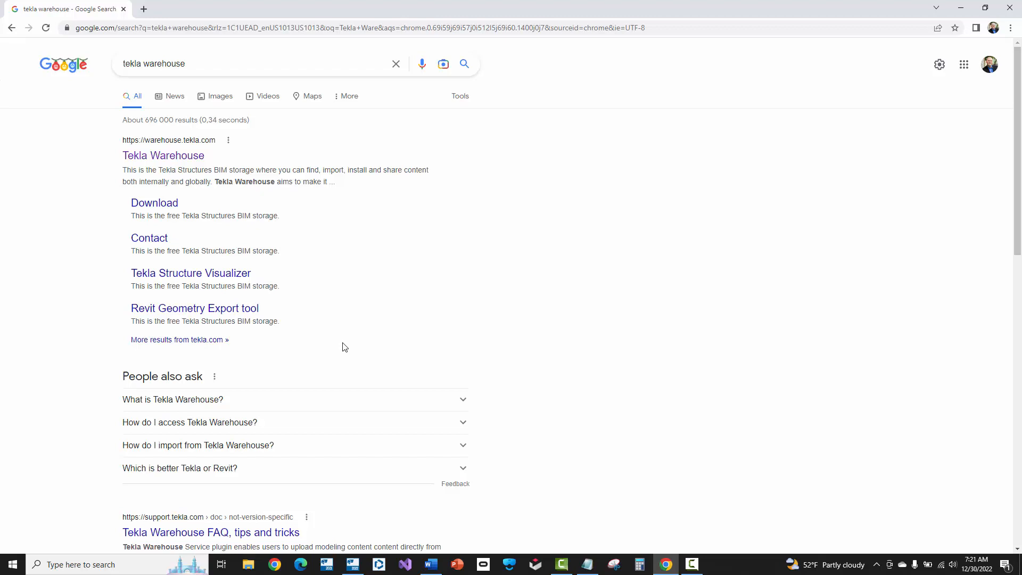
mouse_move(164, 156)
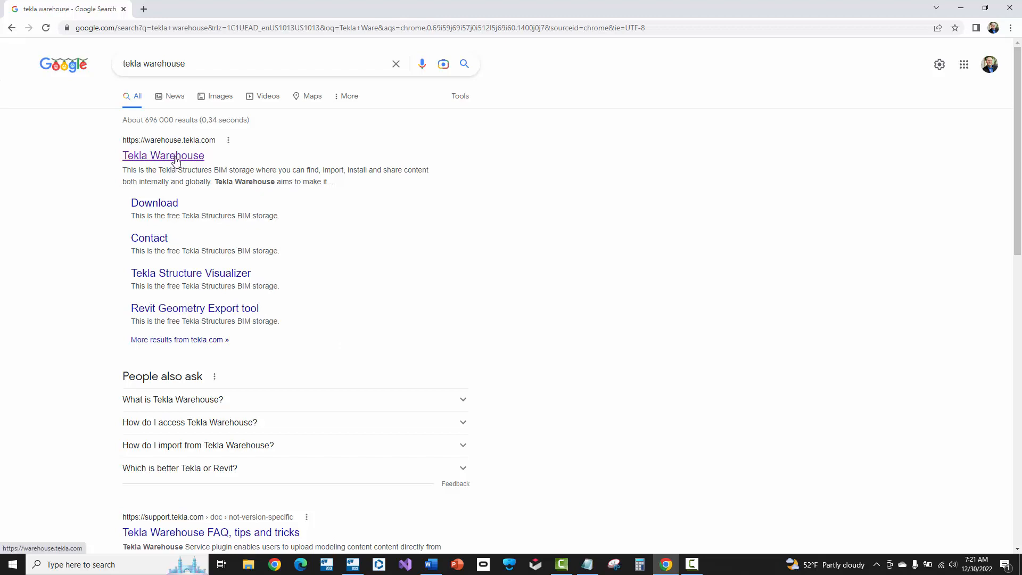
Go to the Tekla Warehouse site and sign in to the account
left_click(163, 156)
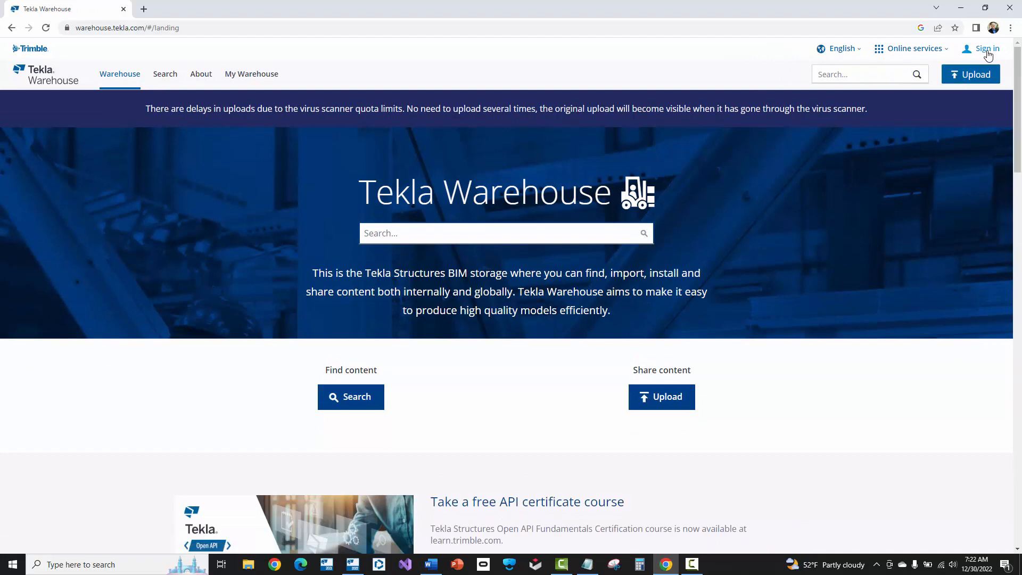
left_click(986, 47)
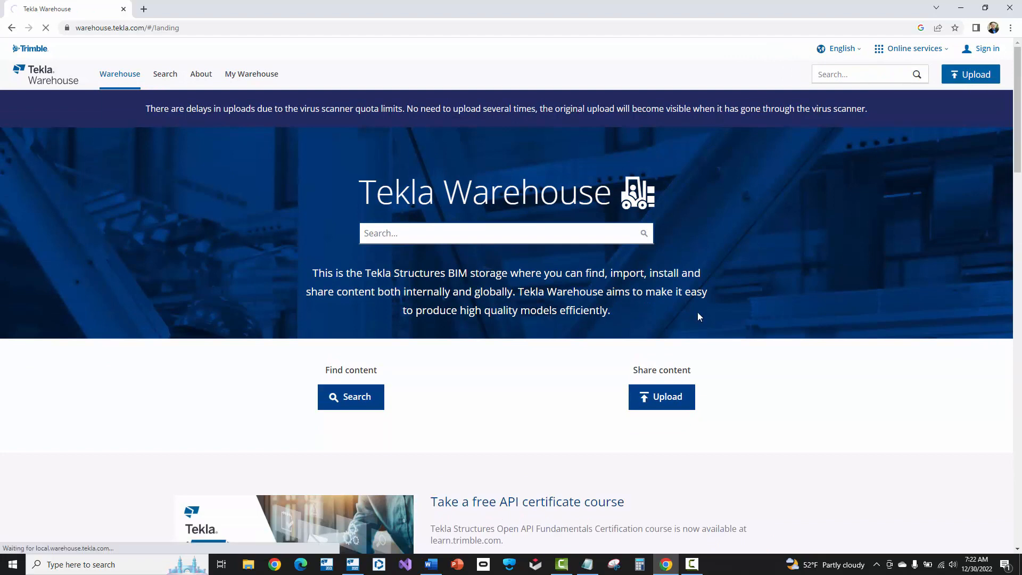
left_click(984, 47)
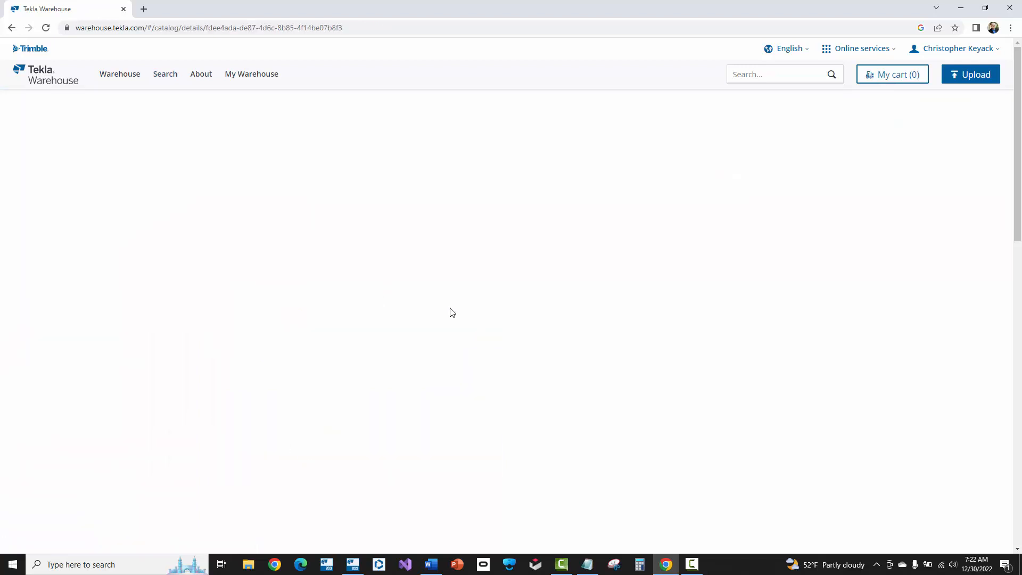
Show the AGT plugin's versions and choose 'Just download' for version 4.2
left_click(228, 280)
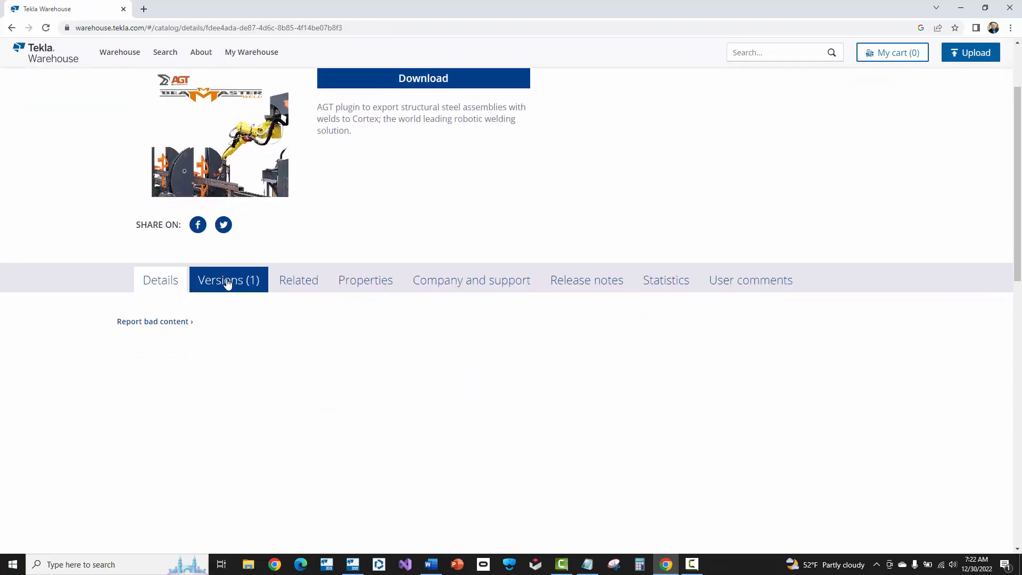
left_click(228, 280)
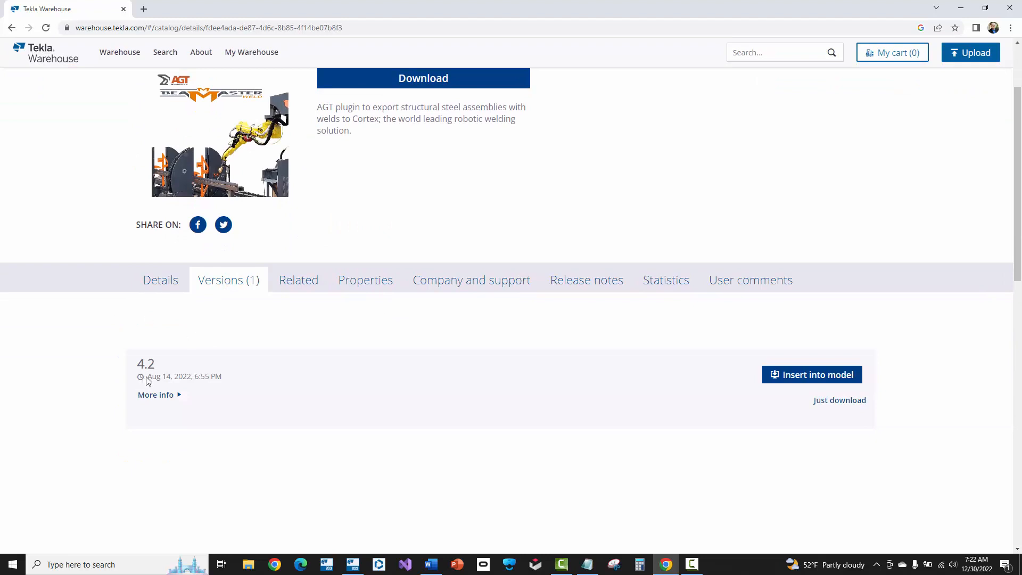
left_click(839, 400)
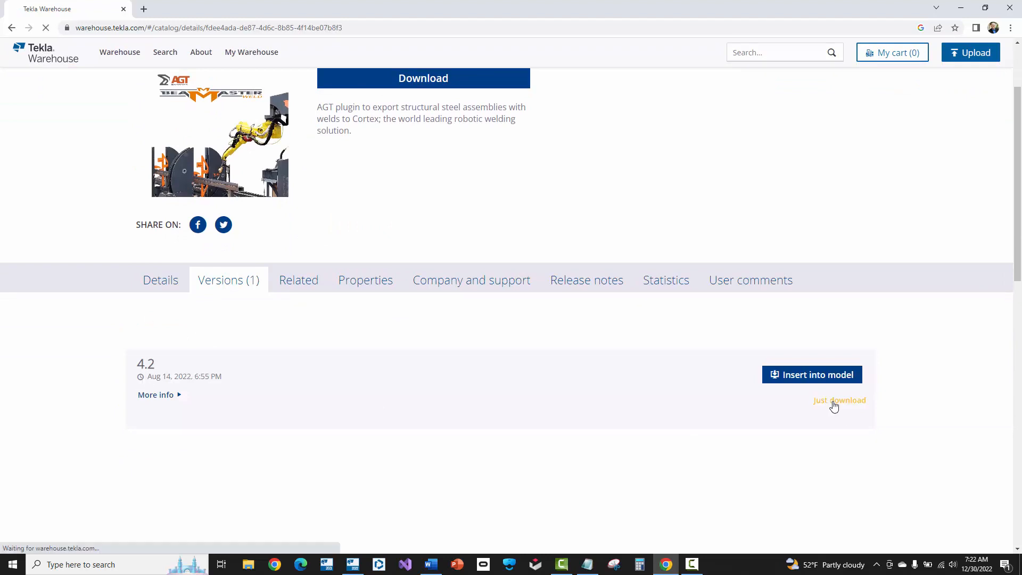
Extract the downloaded AGT plugin zip into its Downloads folder
left_click(840, 399)
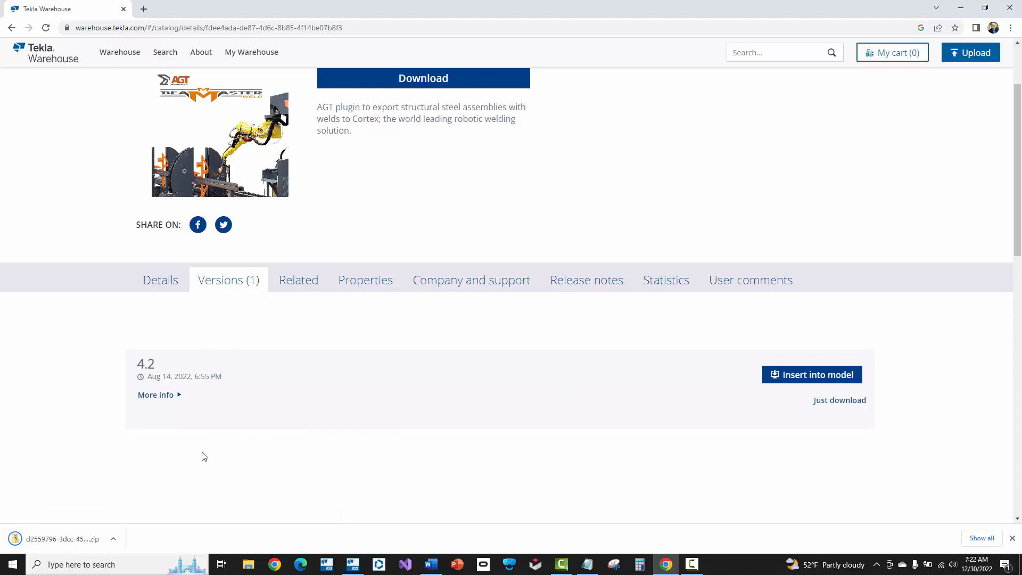
mouse_move(103, 501)
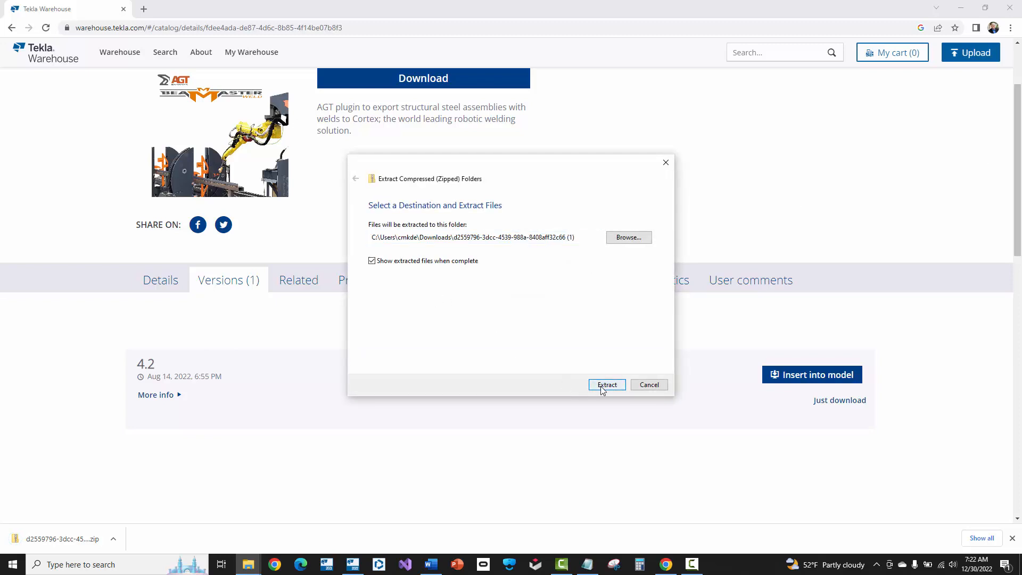
left_click(605, 384)
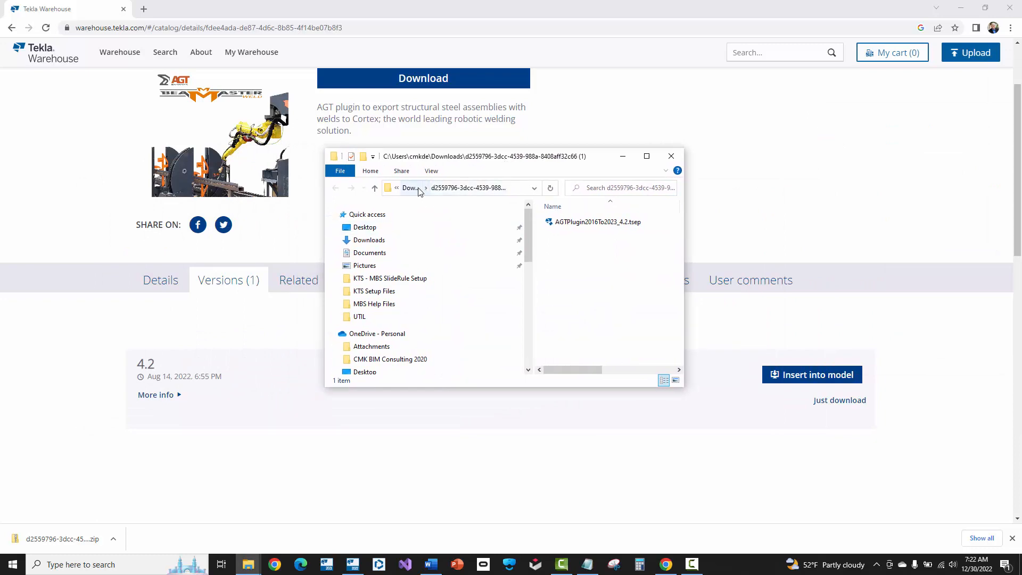
mouse_move(594, 243)
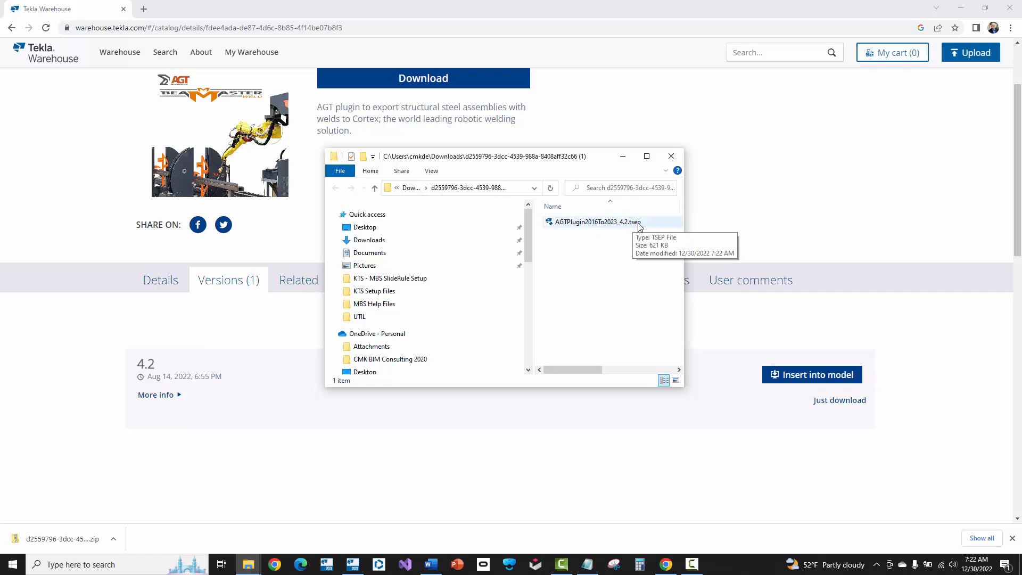
mouse_move(620, 228)
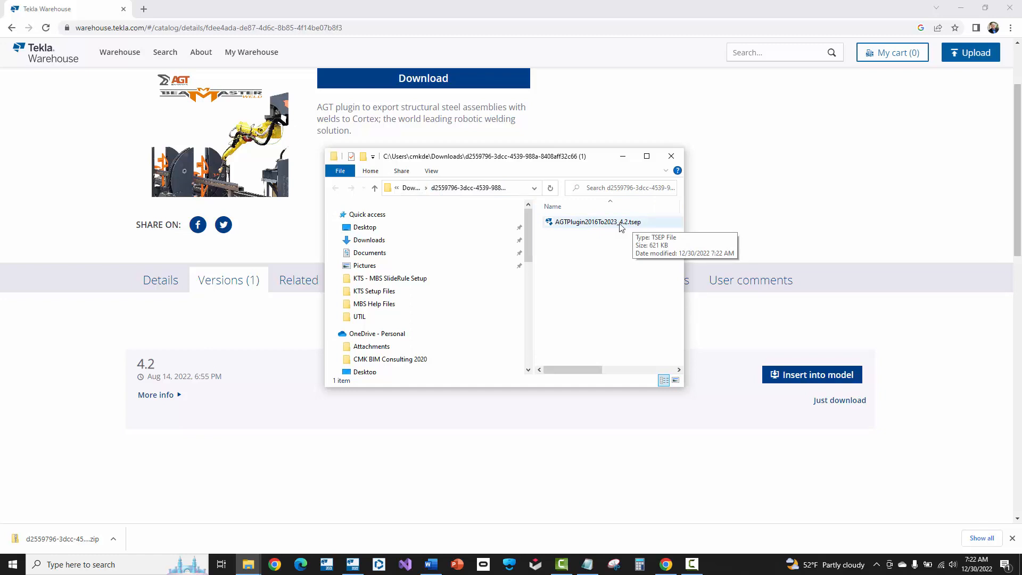
Load AGTPlugin2016To2023_4.2.tsep in the extension manager and target Tekla Structures 2022.0
double_click(594, 221)
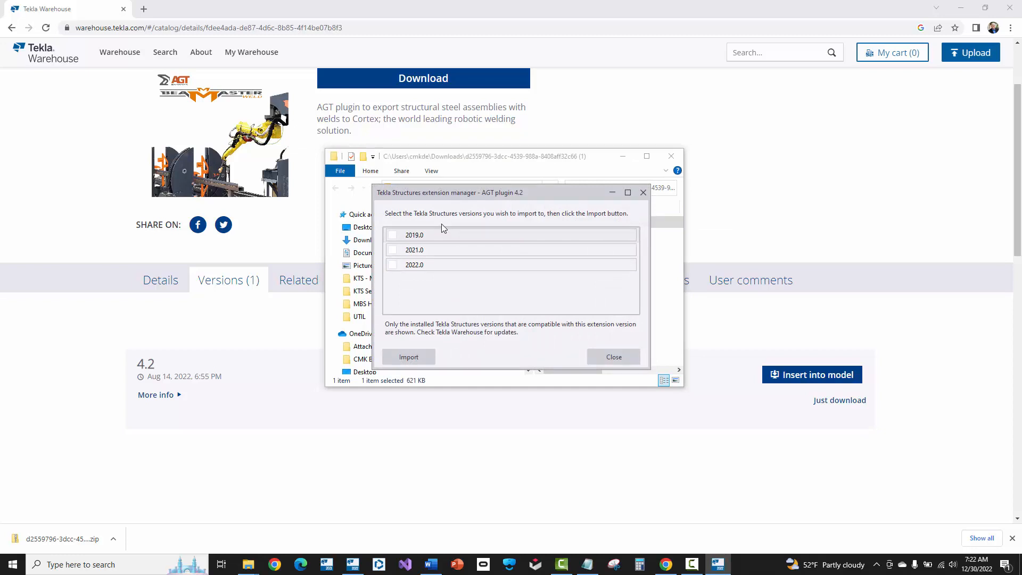
left_click(414, 265)
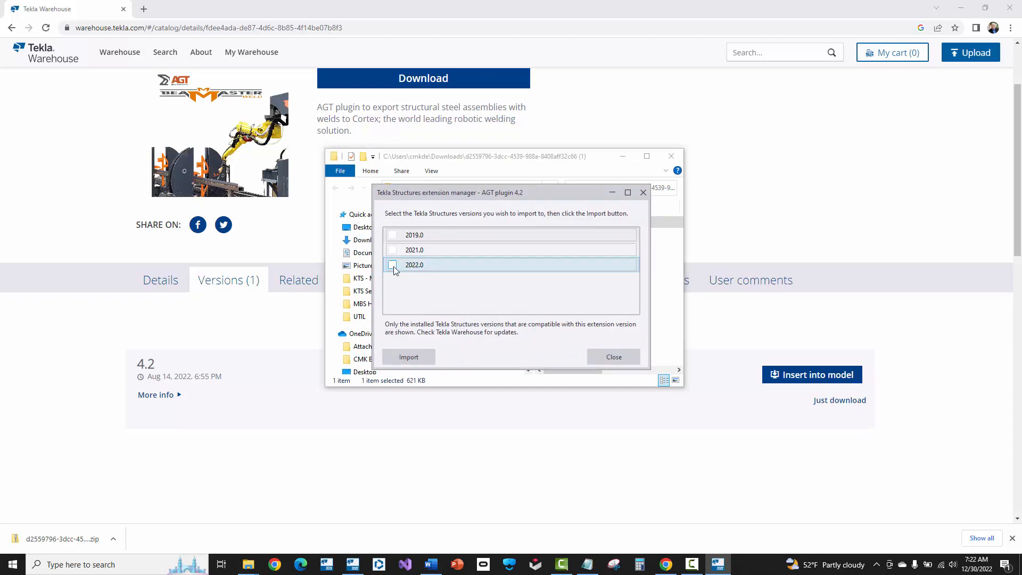
left_click(393, 265)
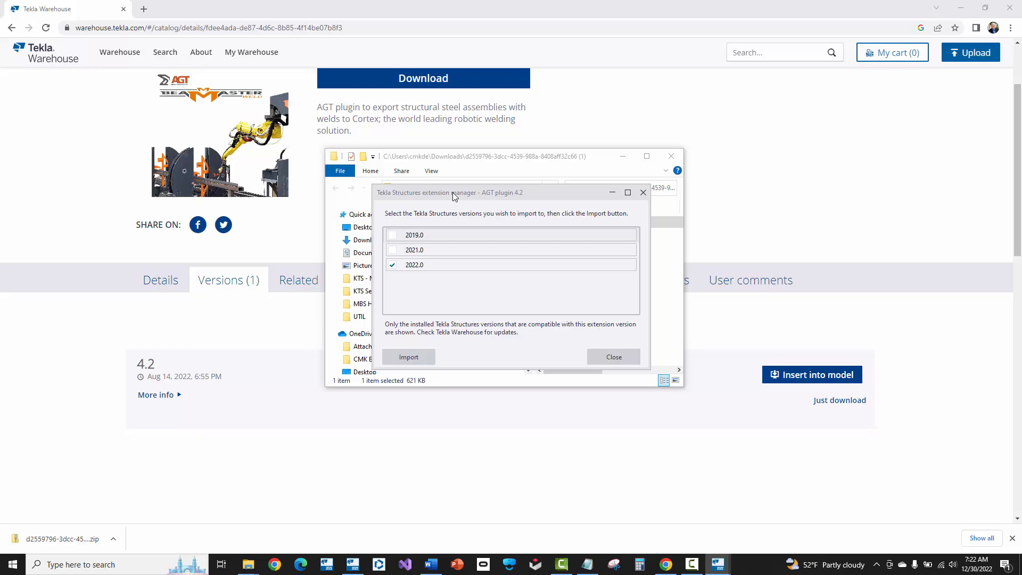
Import the unsigned package into 2022.0, which reports the plugin is already installed
left_click(408, 357)
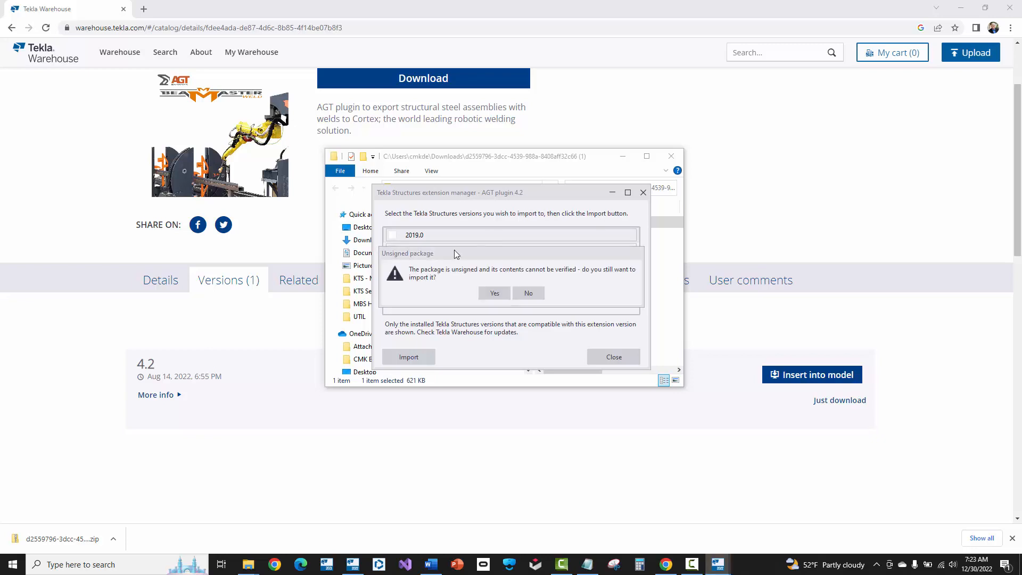
mouse_move(473, 292)
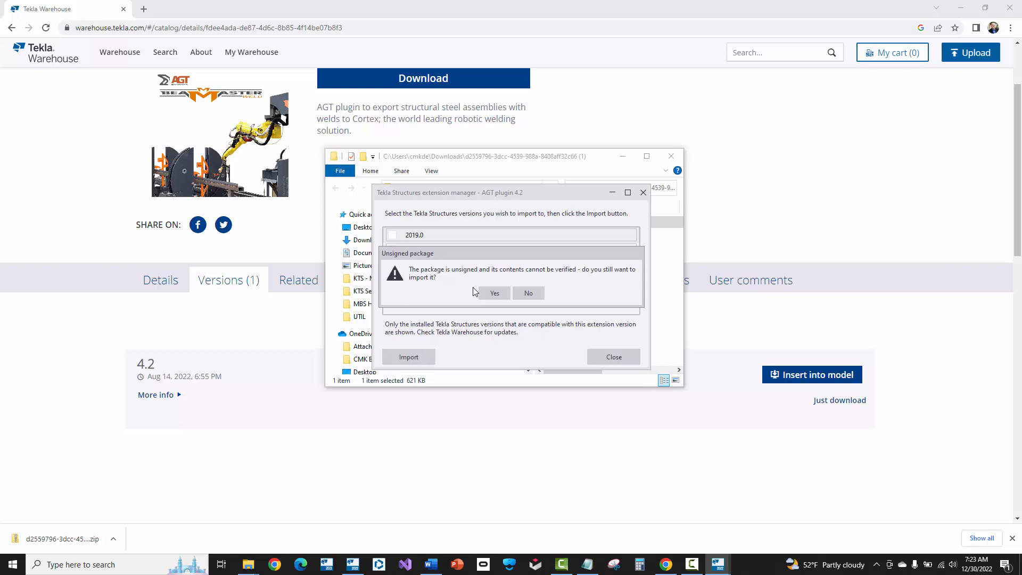
left_click(493, 293)
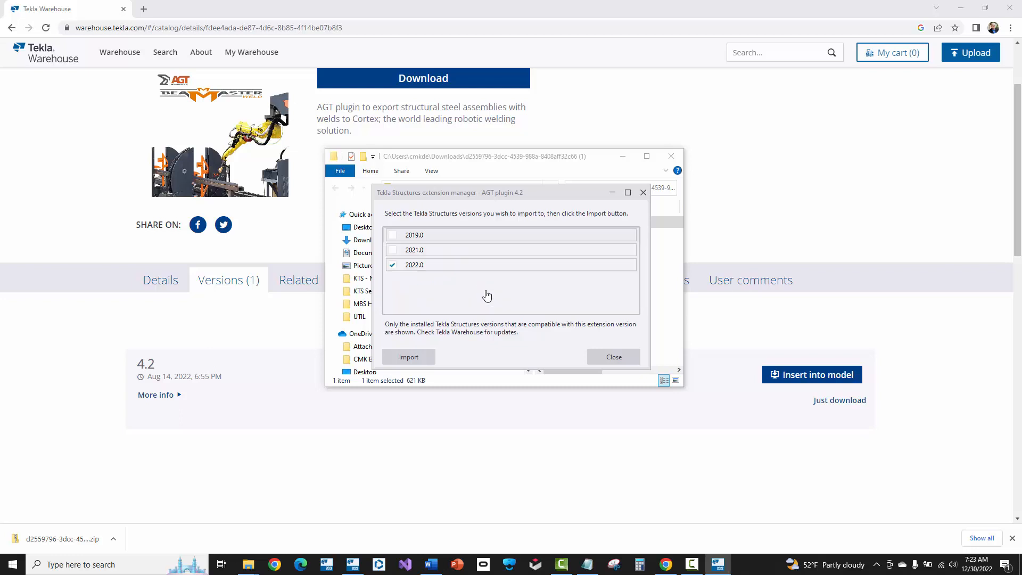
mouse_move(406, 284)
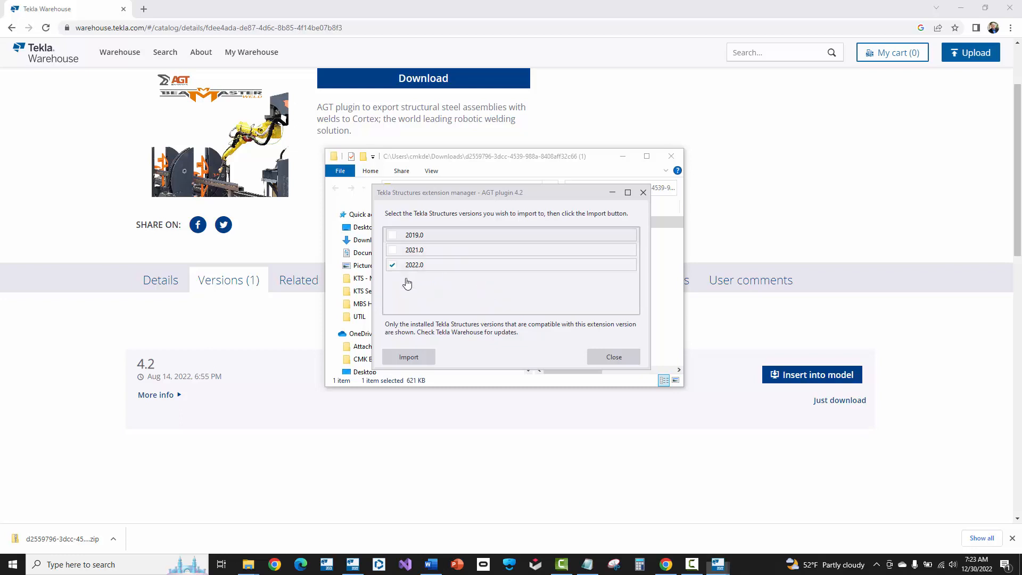
left_click(408, 356)
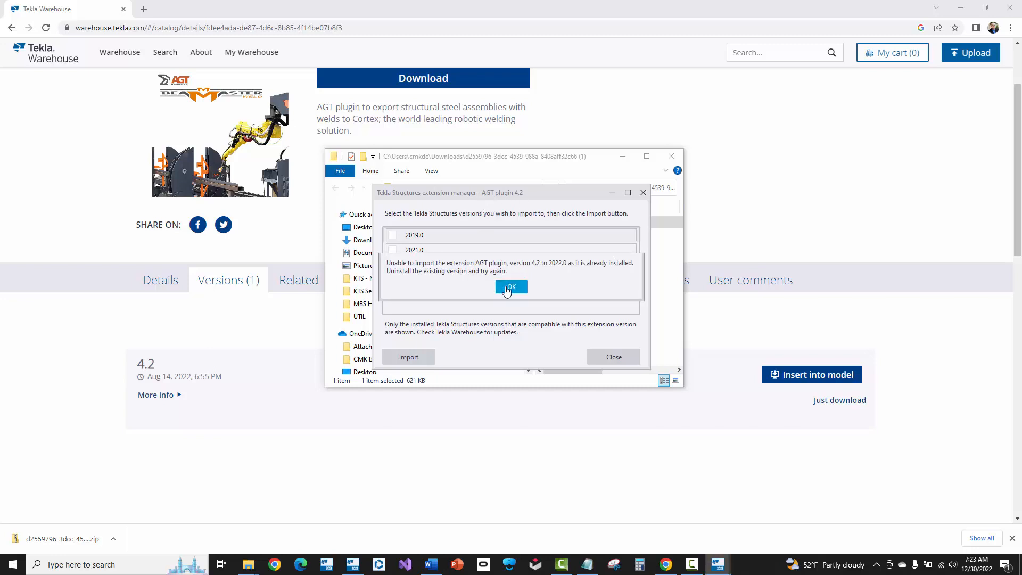
Dismiss the error, import the unsigned package into Tekla Structures 2021.0, and close the manager
left_click(510, 287)
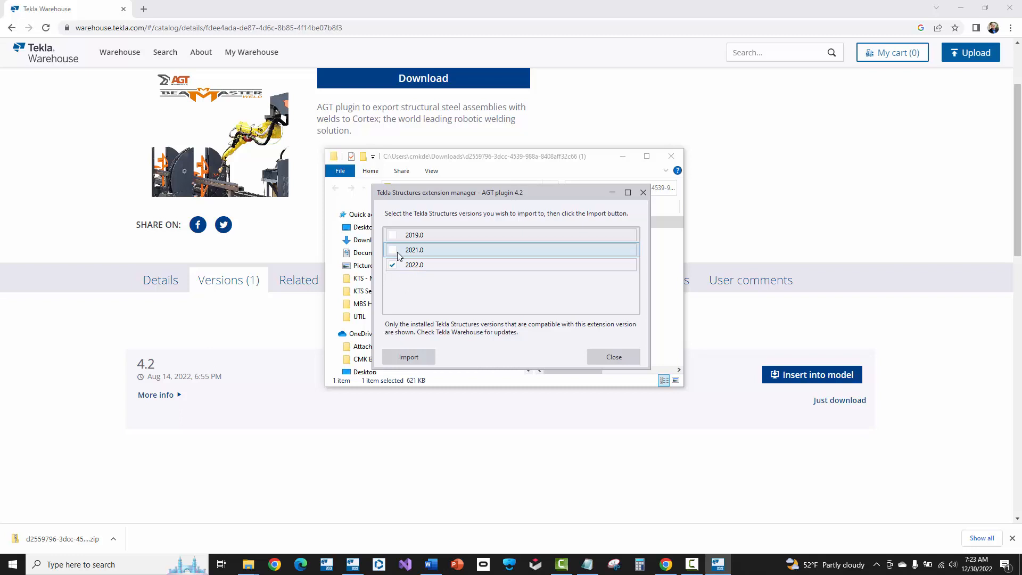
left_click(393, 249)
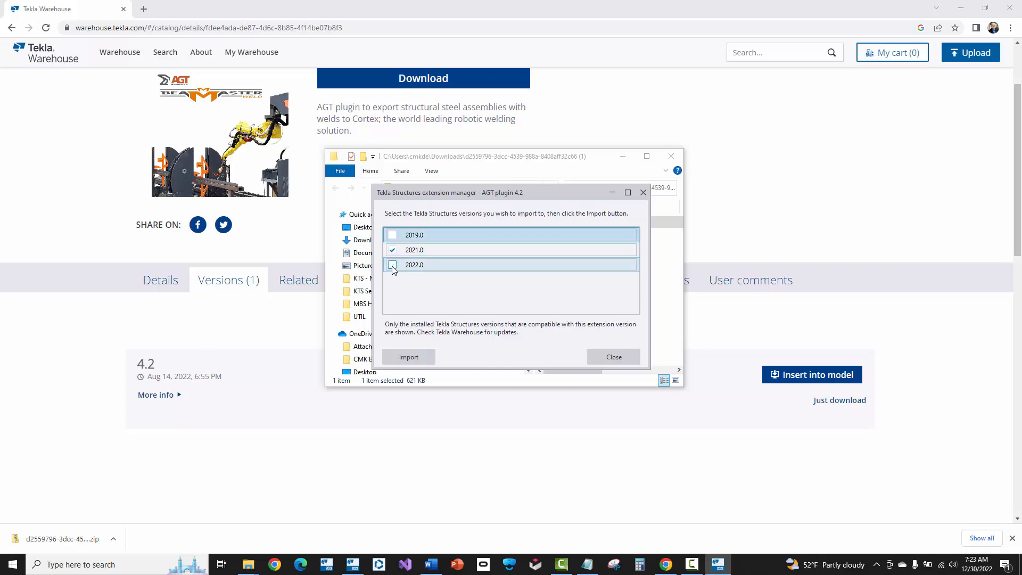
left_click(408, 356)
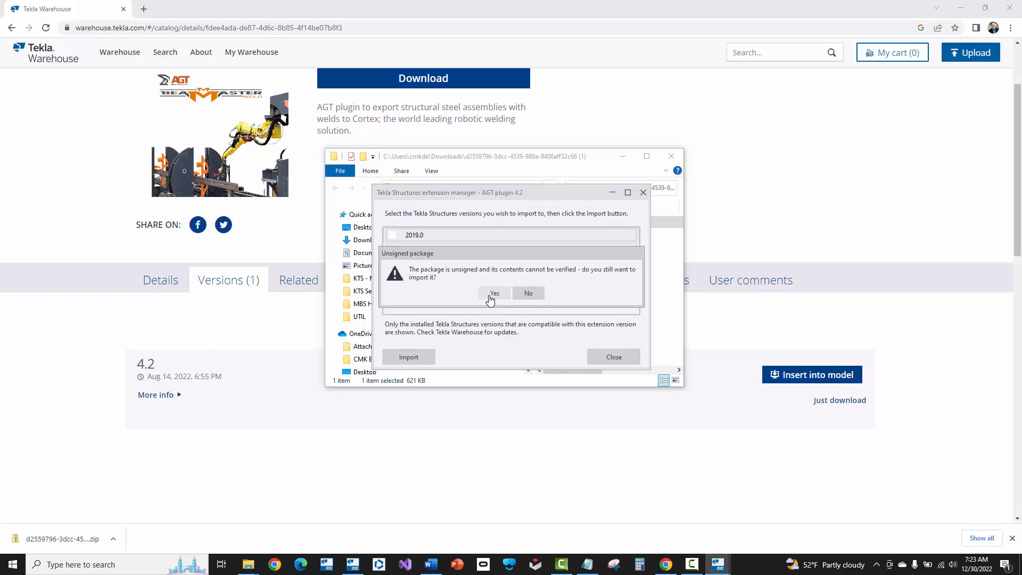
left_click(494, 292)
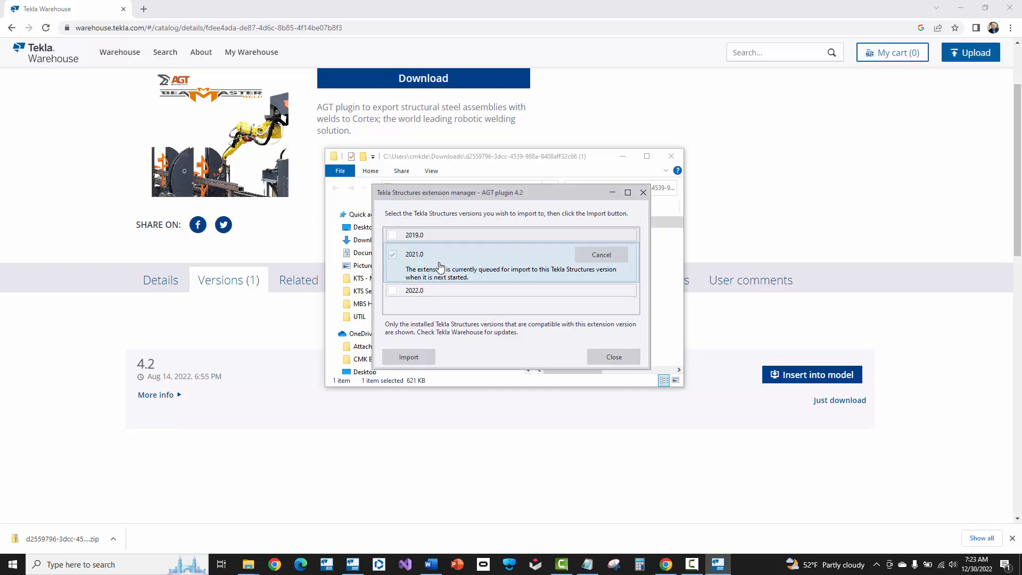
mouse_move(520, 278)
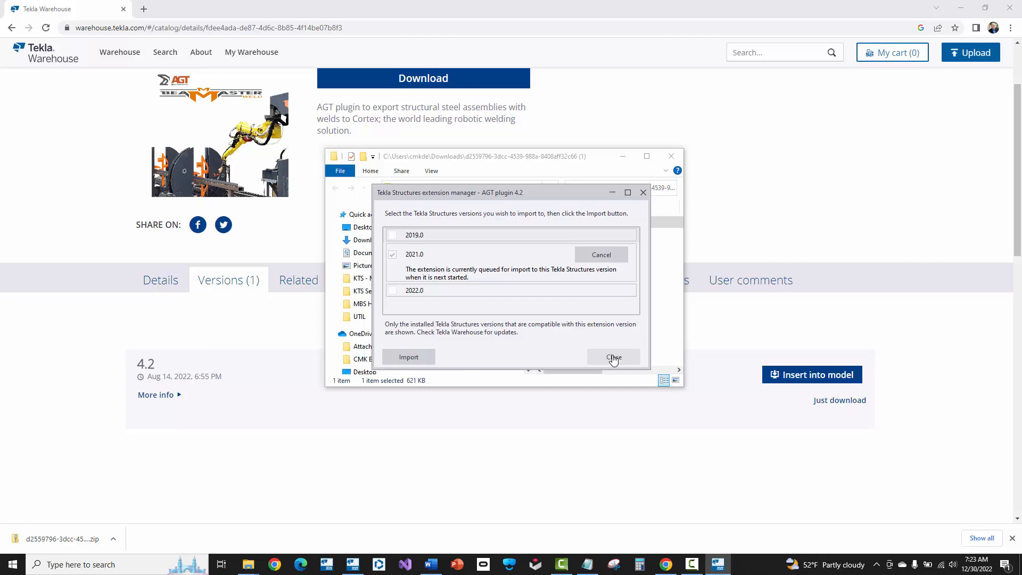
left_click(613, 358)
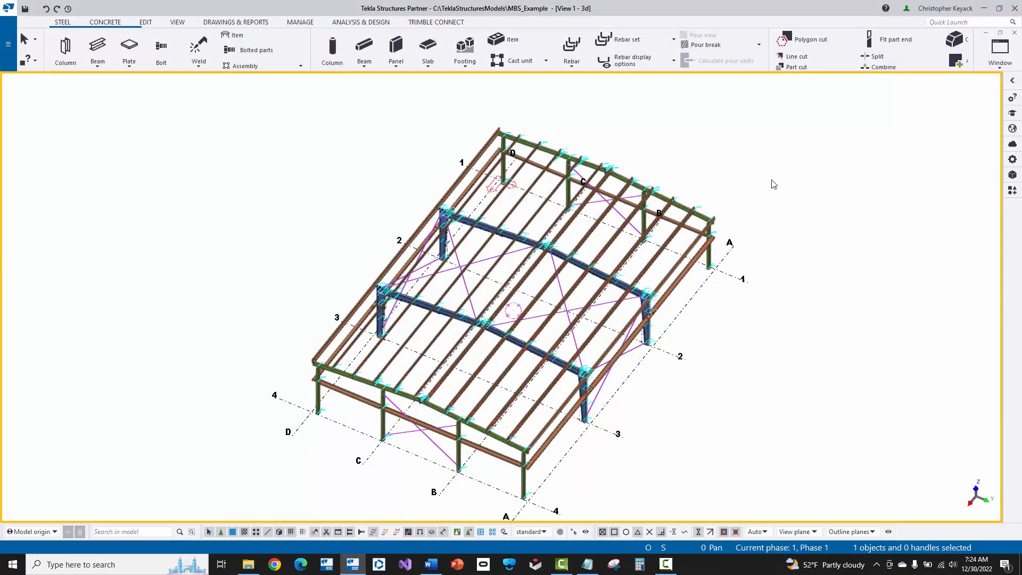
mouse_move(1012, 190)
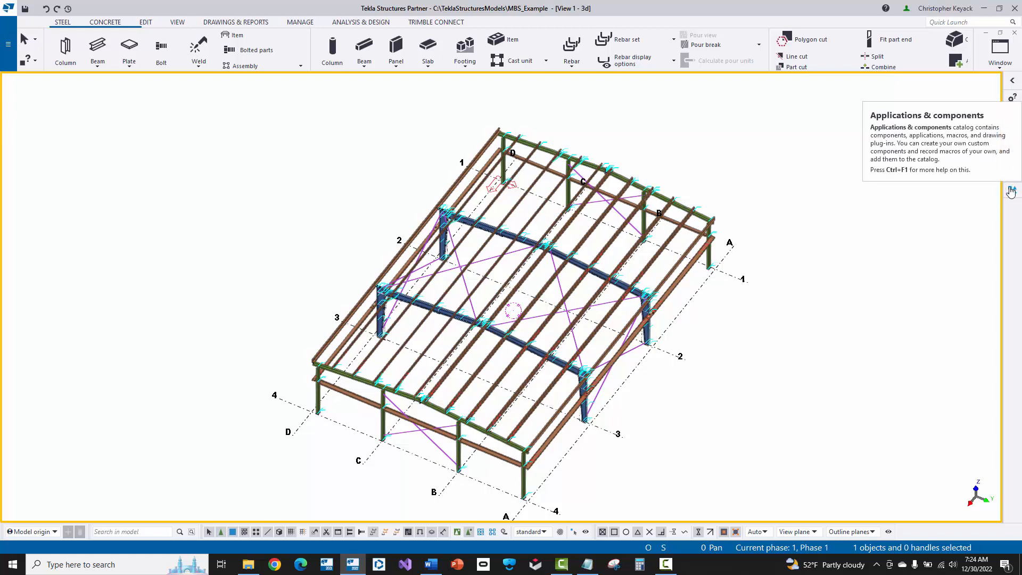
Launch AGT_Export from the AGT Robotics group of the Applications & components catalog
left_click(1012, 189)
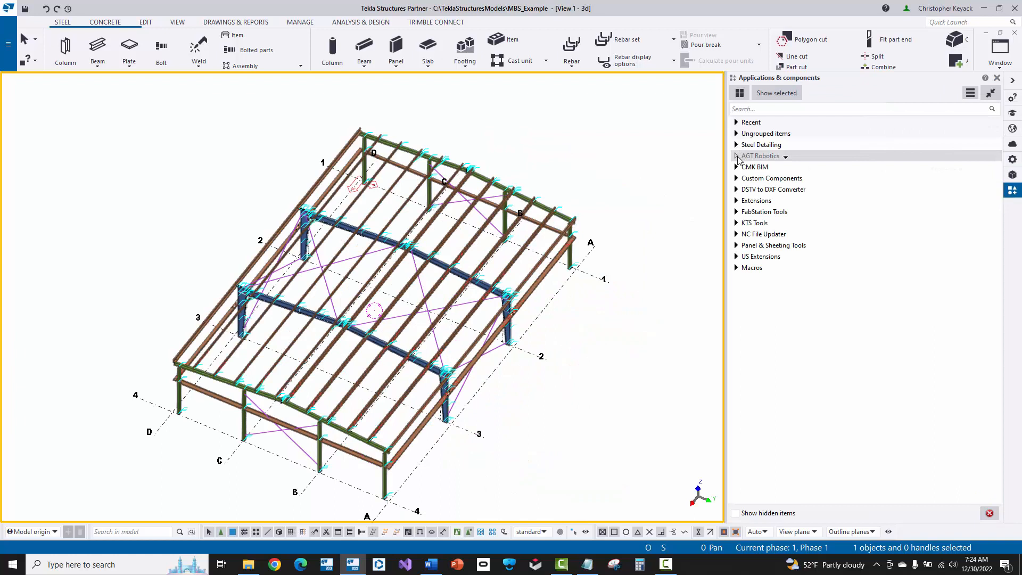
left_click(760, 156)
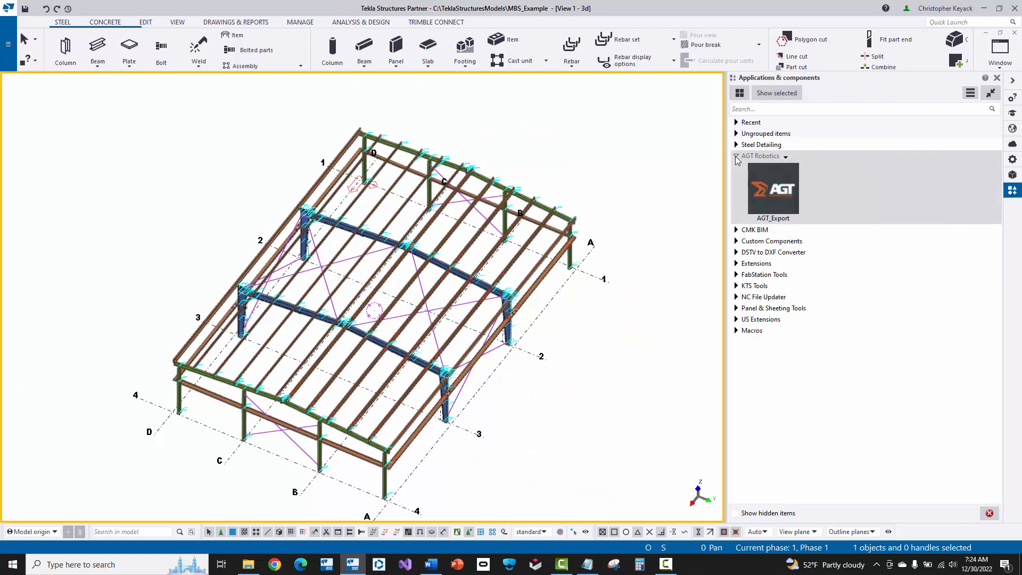
mouse_move(775, 196)
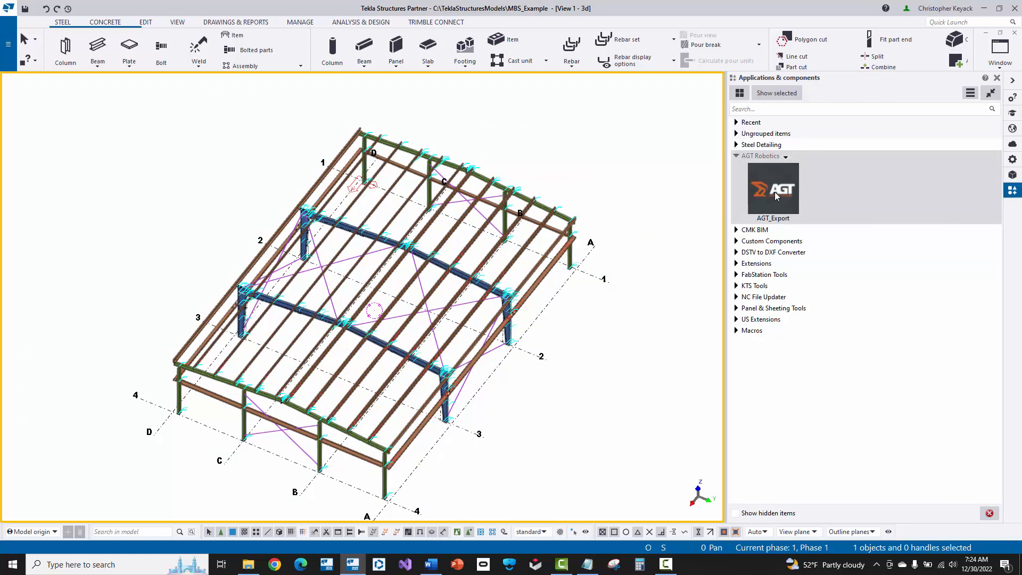
mouse_move(623, 122)
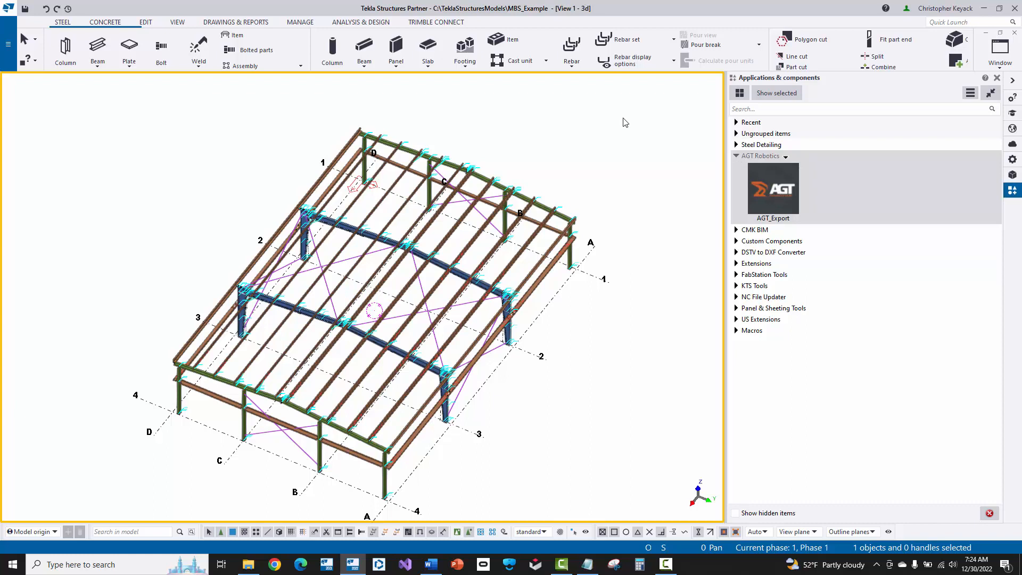
double_click(772, 190)
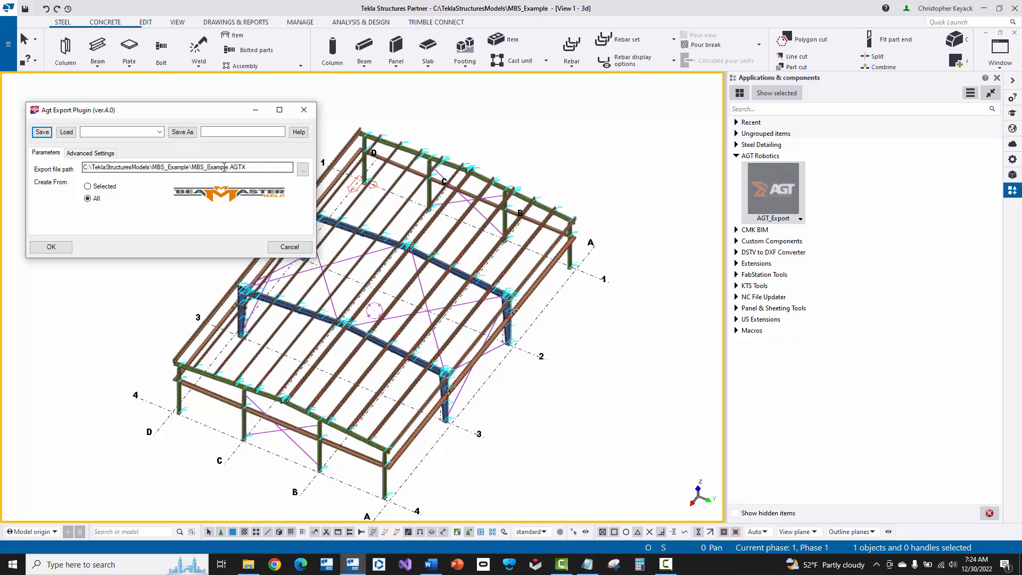
mouse_move(225, 167)
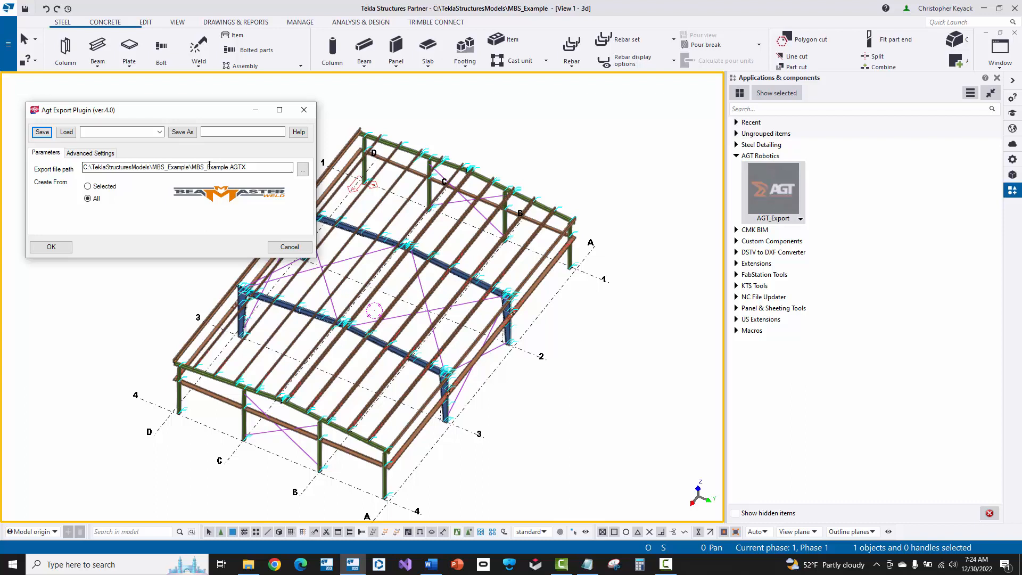
mouse_move(388, 169)
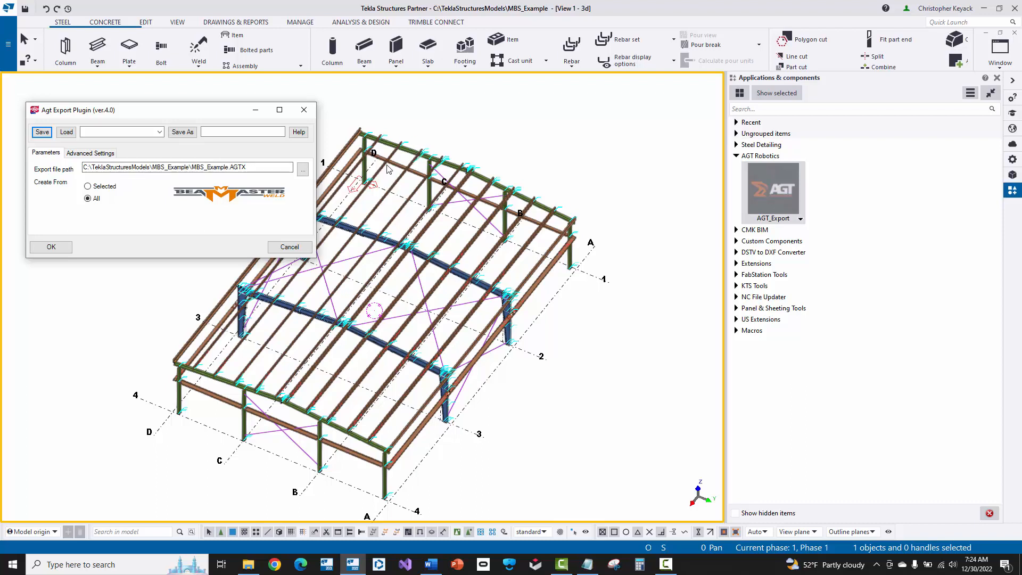
mouse_move(407, 150)
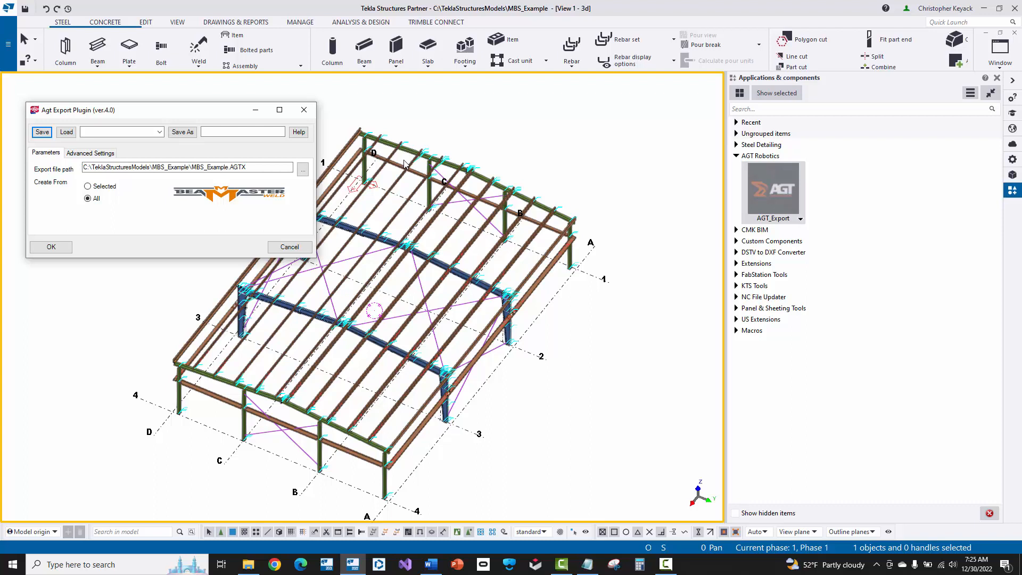
Set the export's Create From option to Selected instead of All
left_click(88, 198)
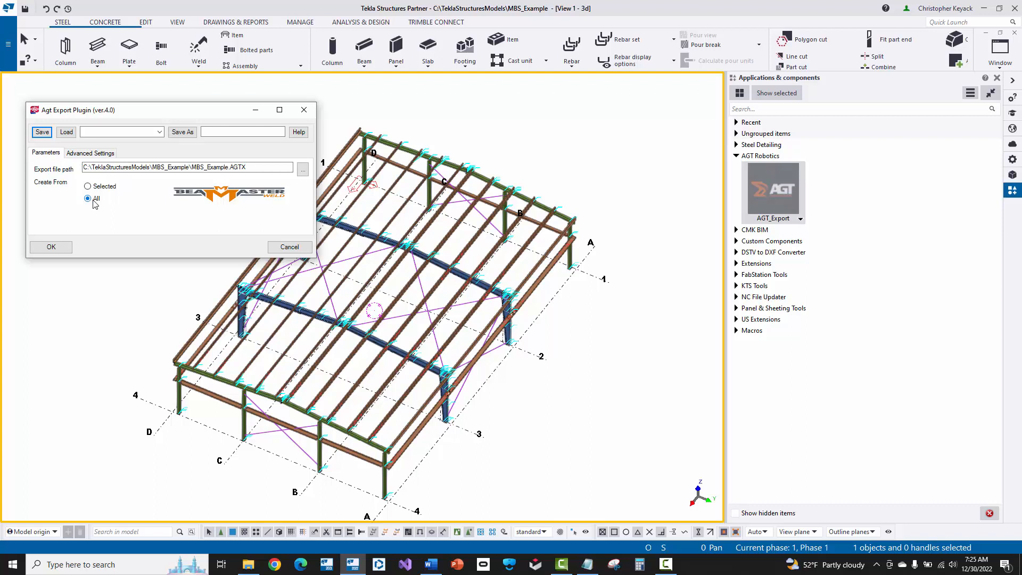
left_click(87, 187)
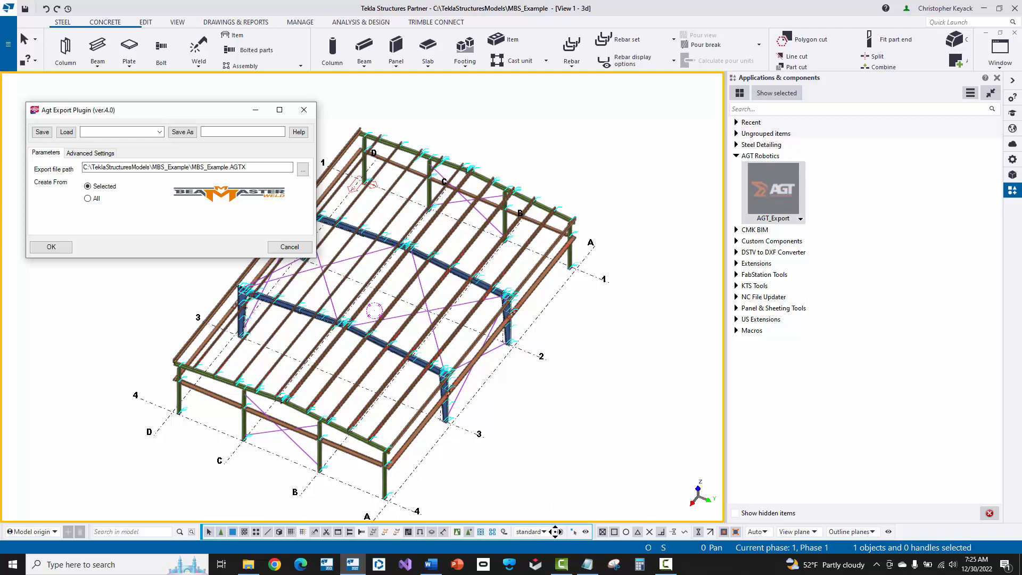
Apply the MBS_Hot_Rolled selection filter and review its rules before confirming
left_click(550, 532)
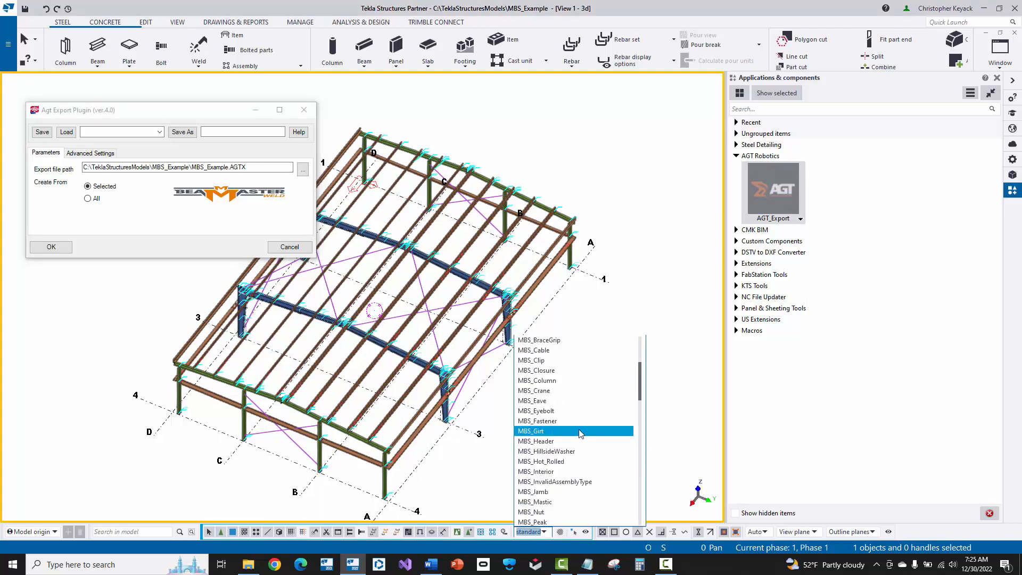
left_click(540, 461)
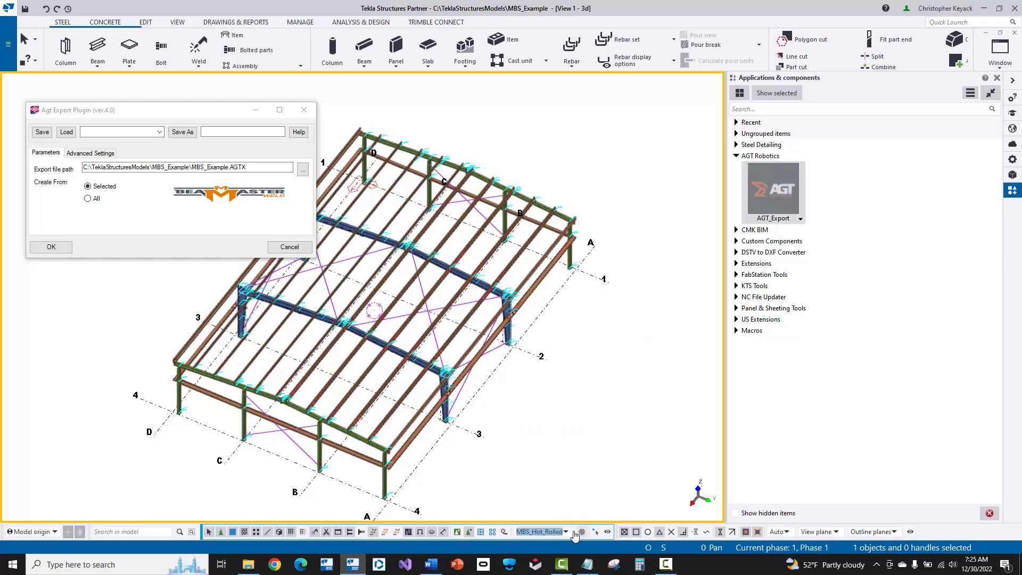
left_click(580, 531)
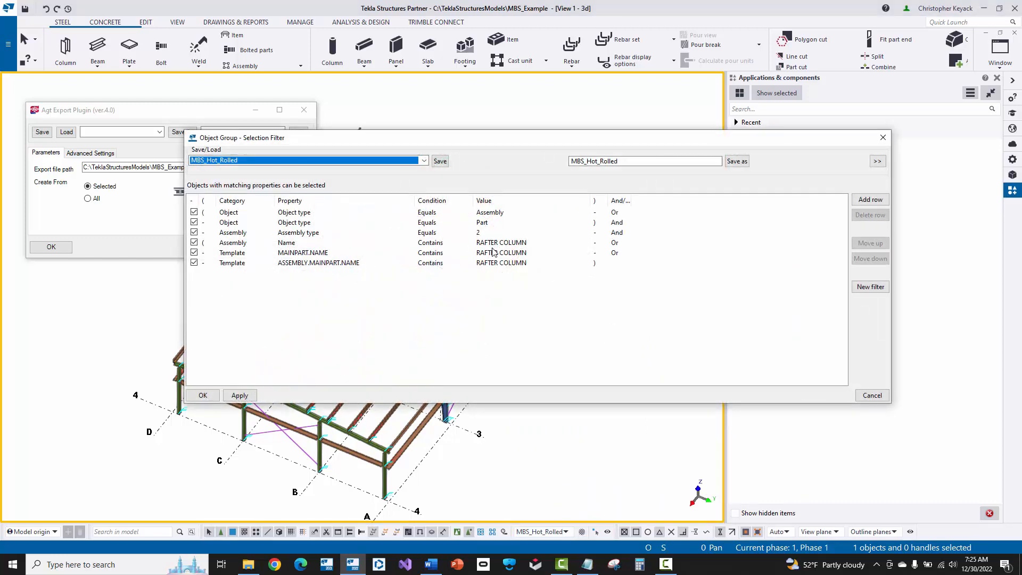
mouse_move(505, 255)
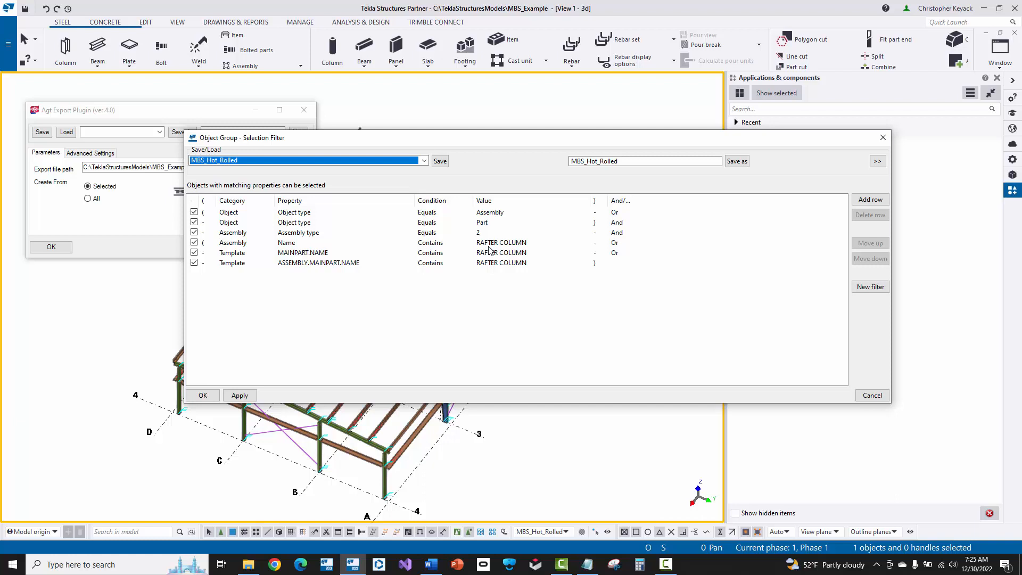
mouse_move(202, 394)
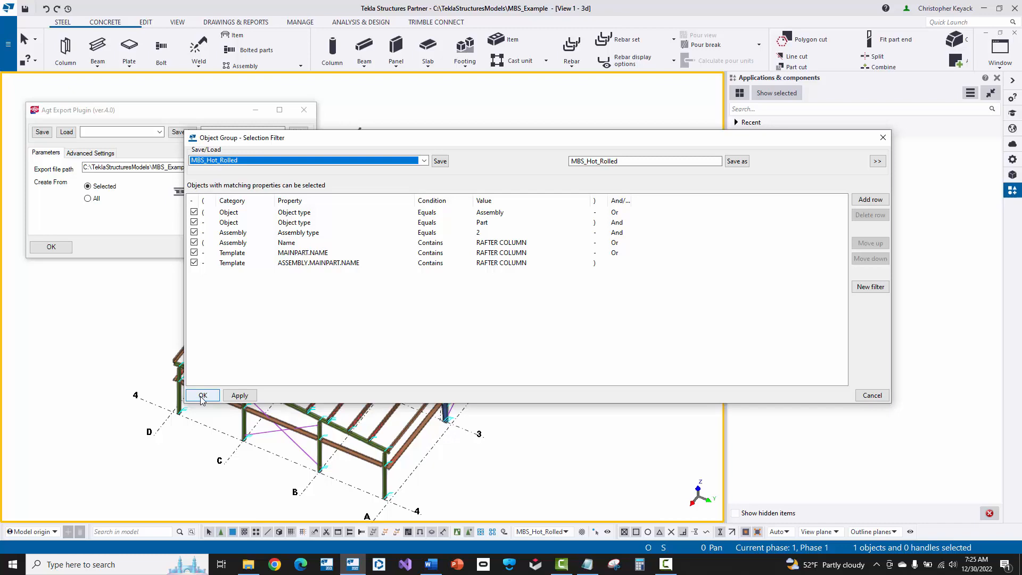
left_click(202, 394)
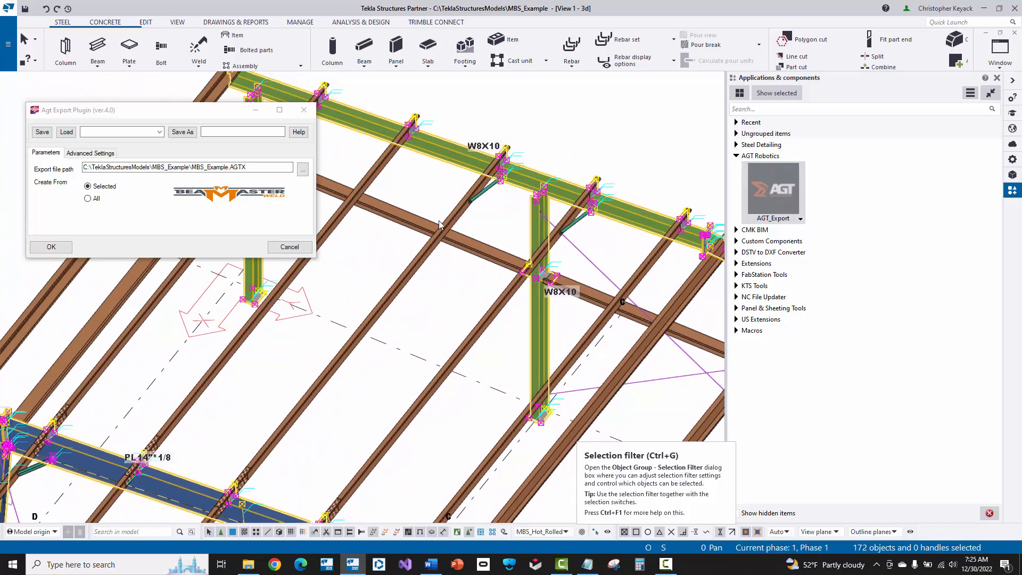
Enable Import welds from Tekla in the export's Advanced Settings
left_click(90, 153)
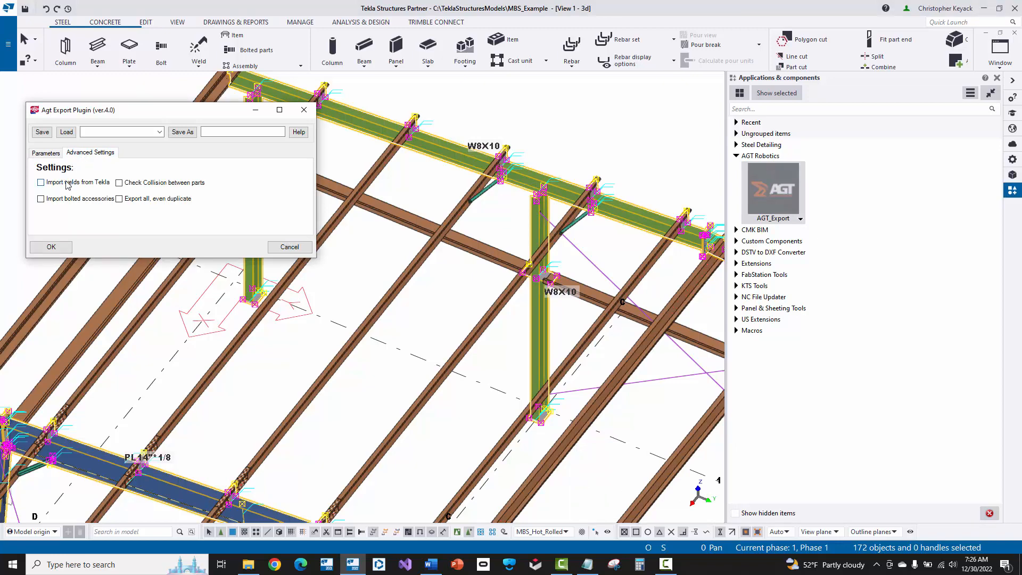
left_click(40, 182)
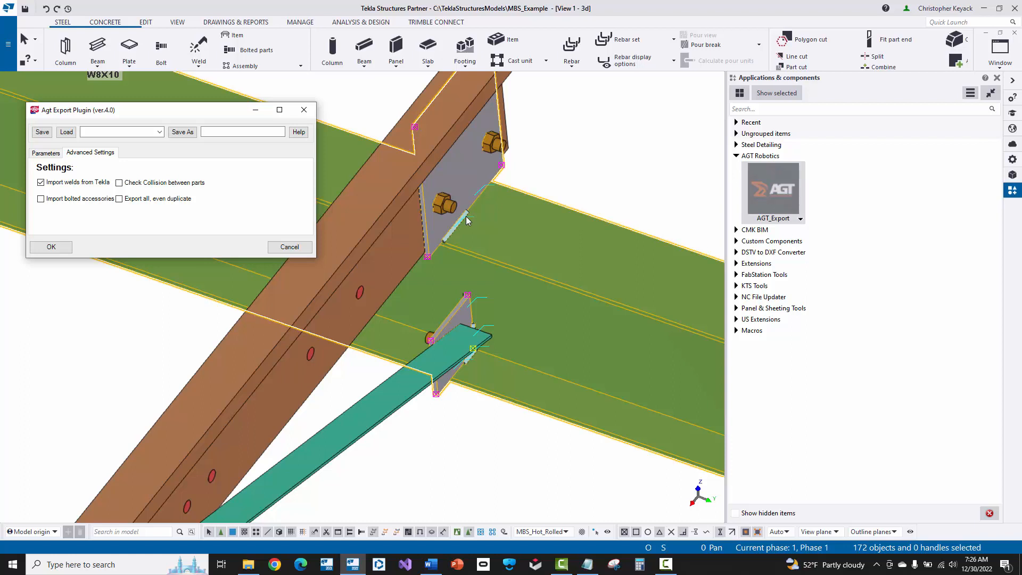
mouse_move(460, 210)
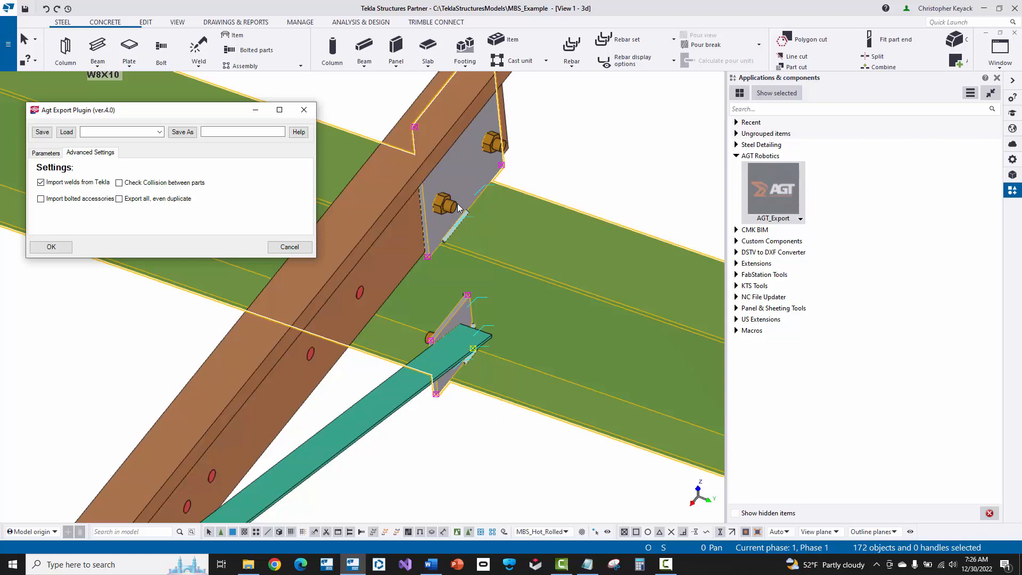
mouse_move(458, 229)
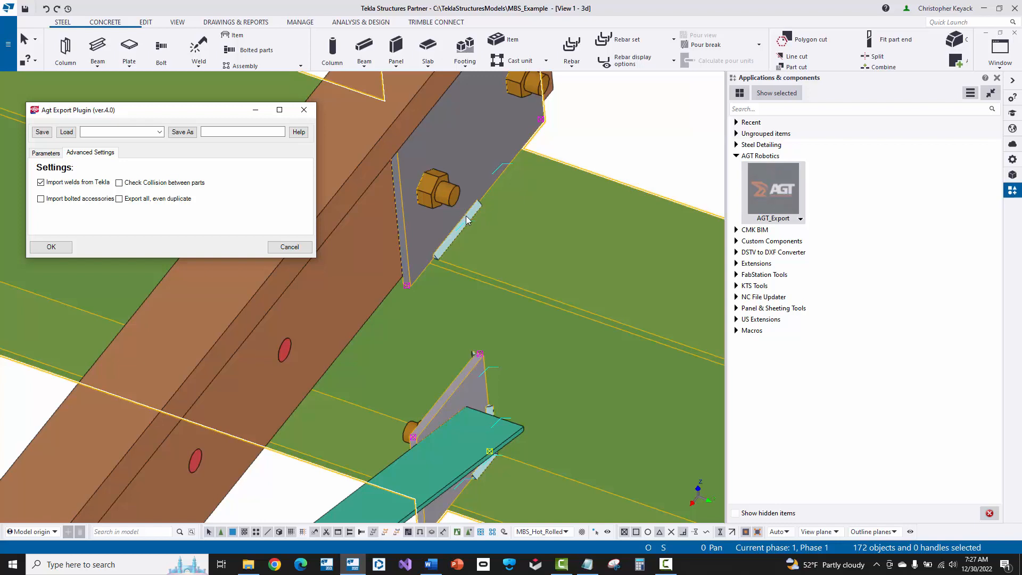
mouse_move(467, 203)
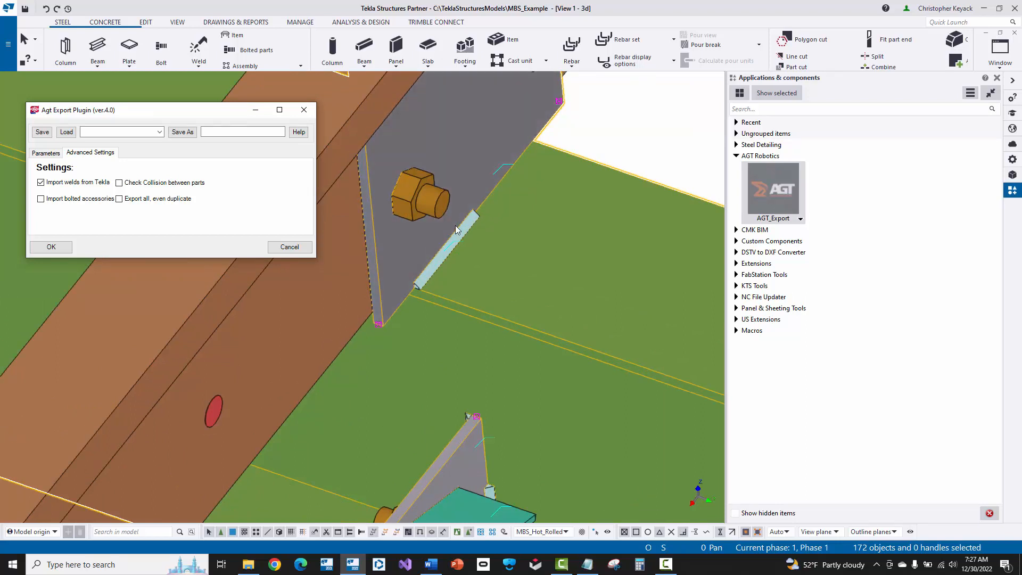
mouse_move(479, 167)
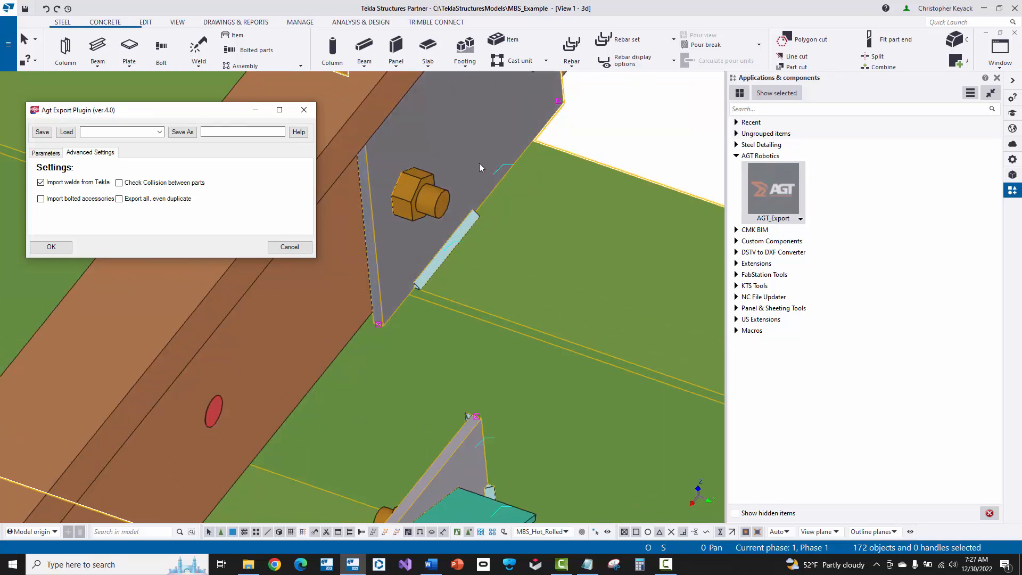
mouse_move(472, 199)
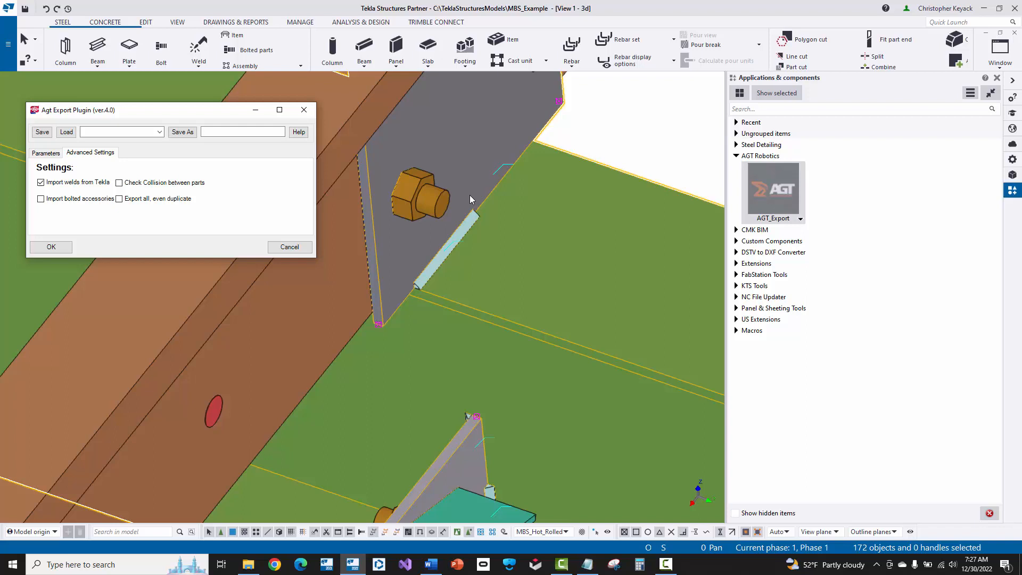
mouse_move(489, 188)
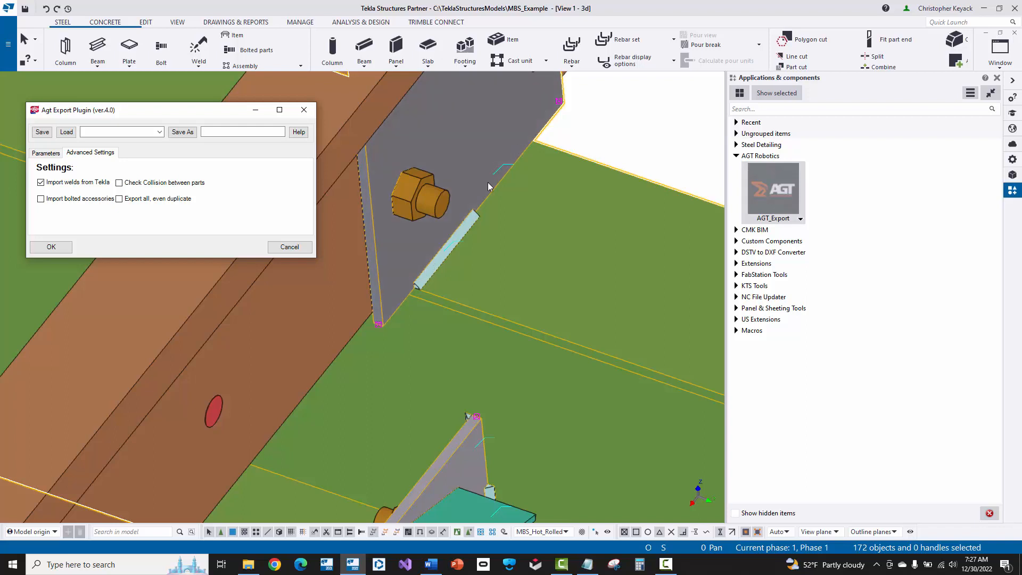
mouse_move(524, 154)
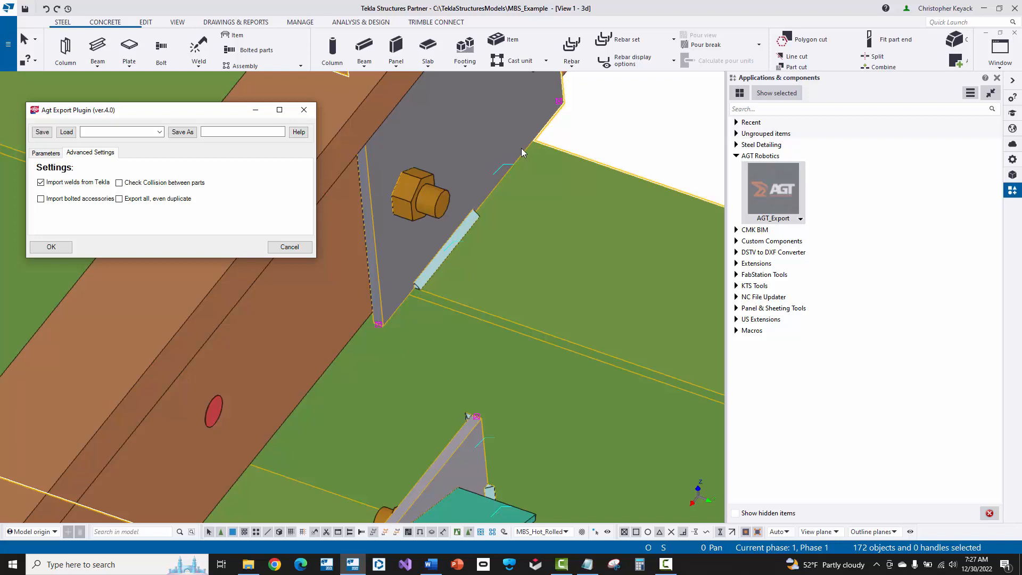
mouse_move(491, 148)
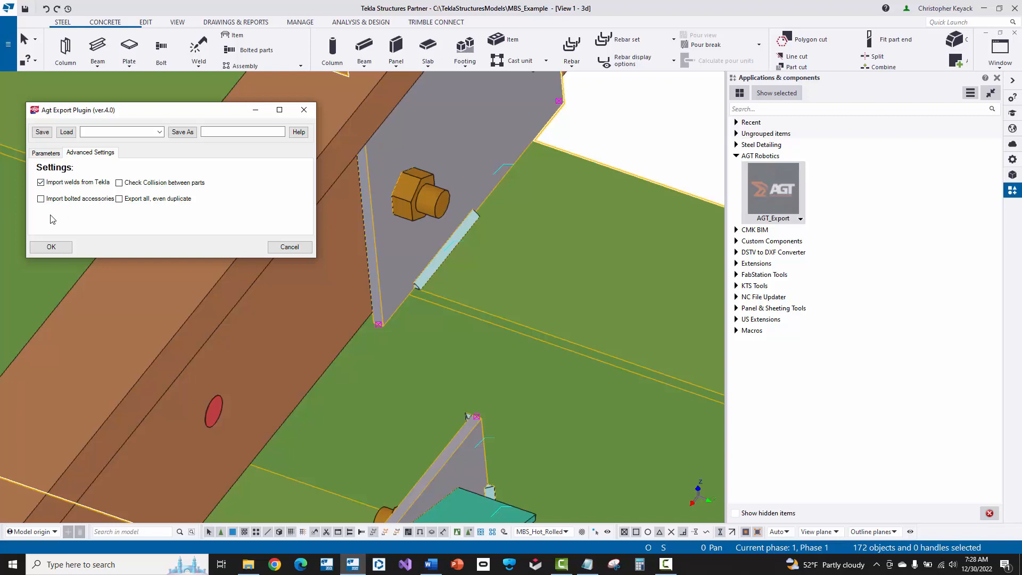
mouse_move(111, 226)
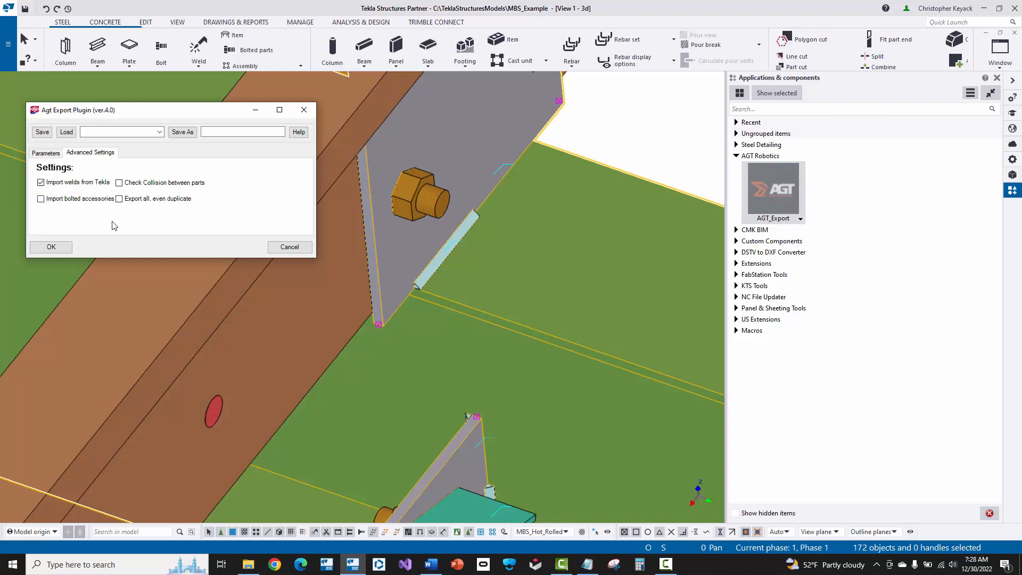
mouse_move(96, 207)
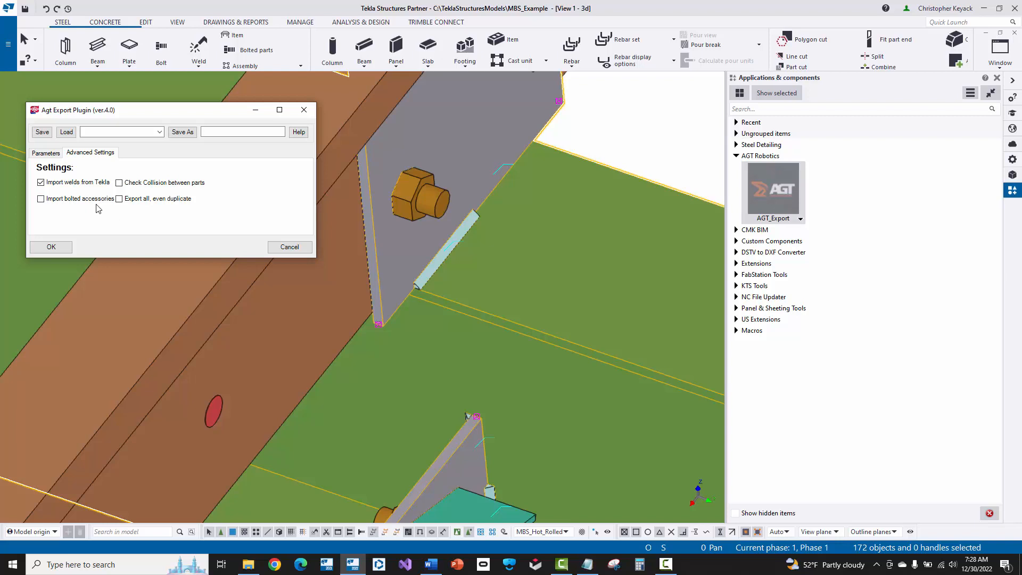
mouse_move(112, 230)
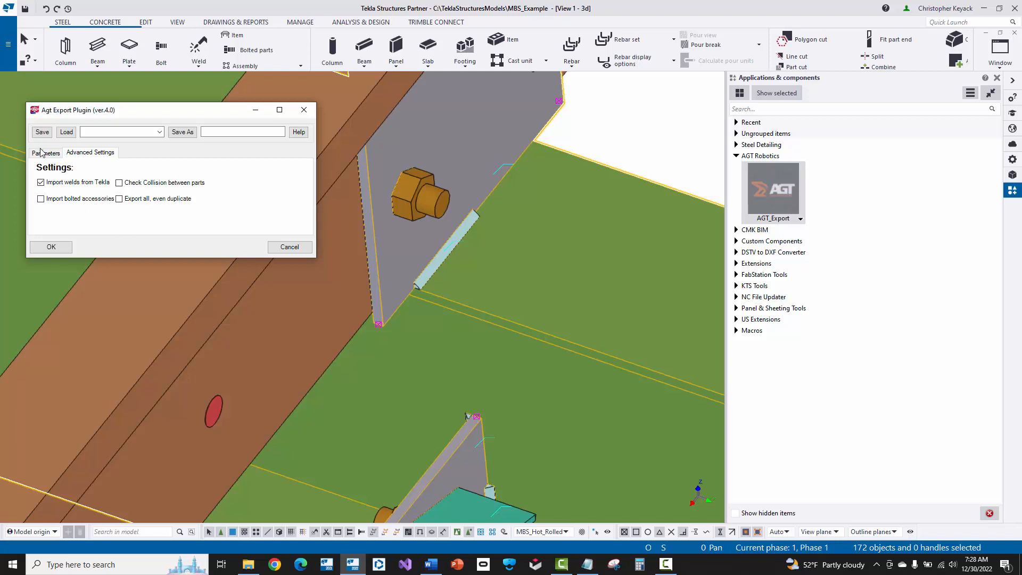
Confirm the Parameters and run the export of the selected parts to MBS_Example.AGTX
left_click(45, 152)
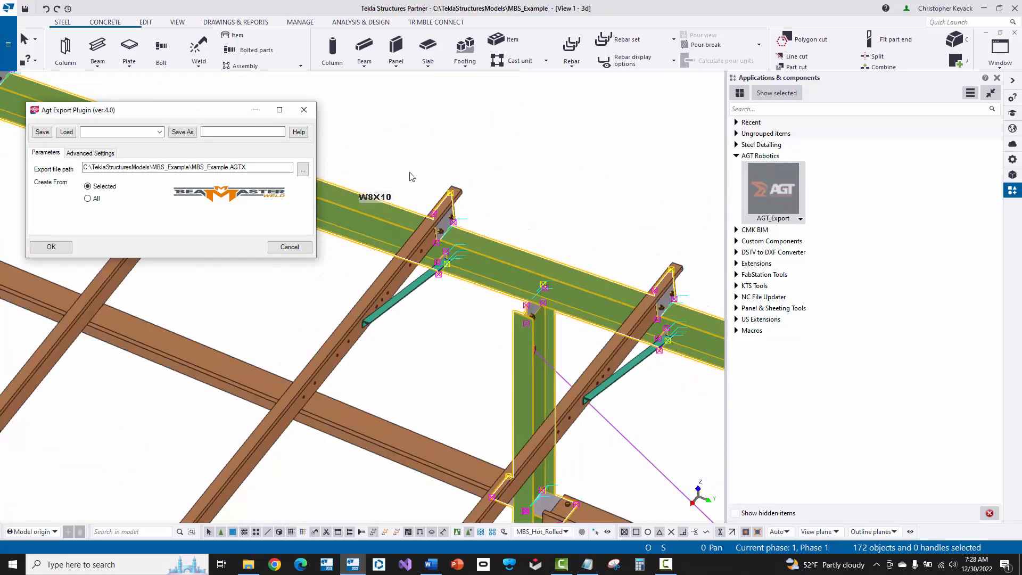
left_click(50, 246)
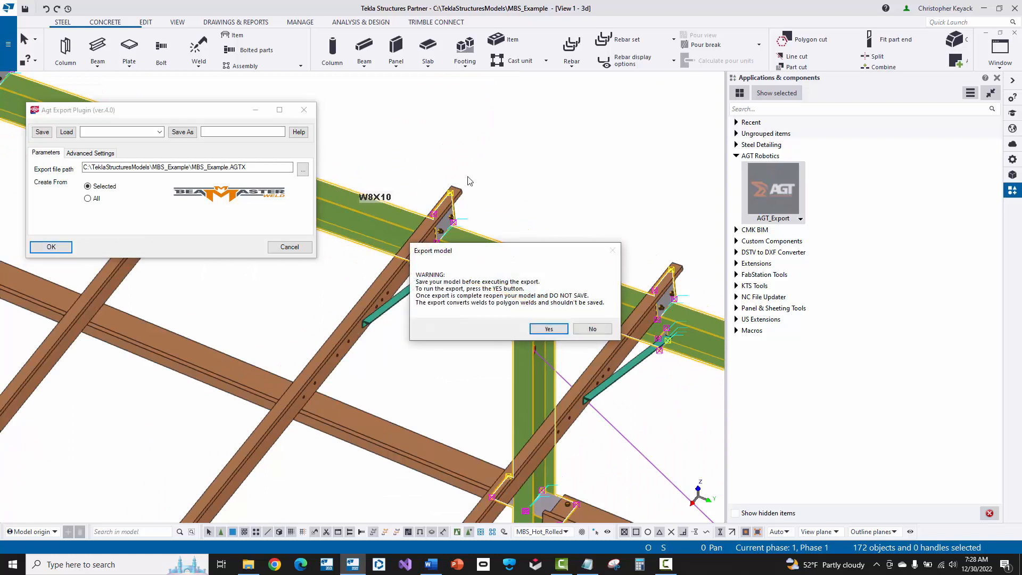
mouse_move(483, 189)
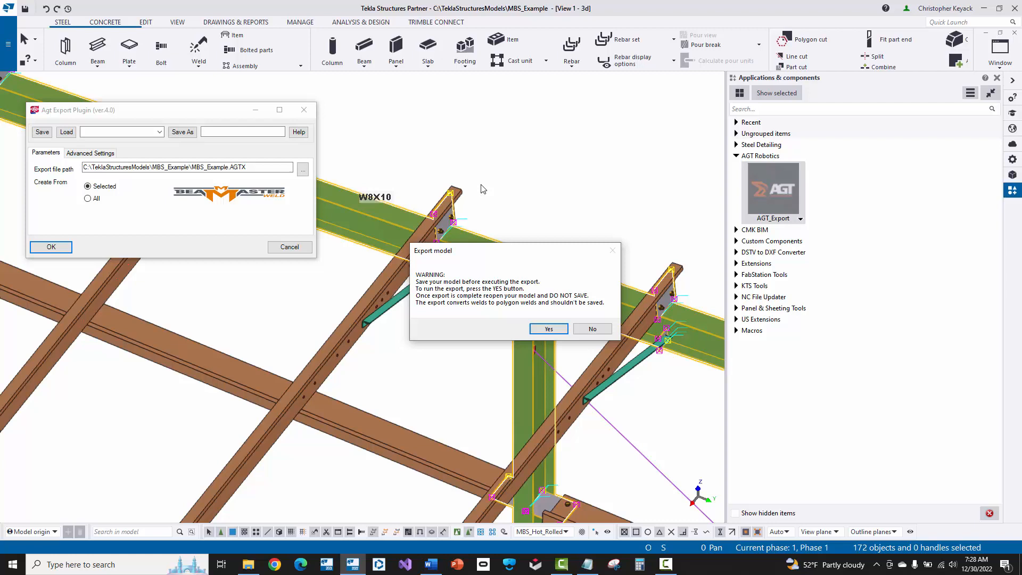
mouse_move(510, 309)
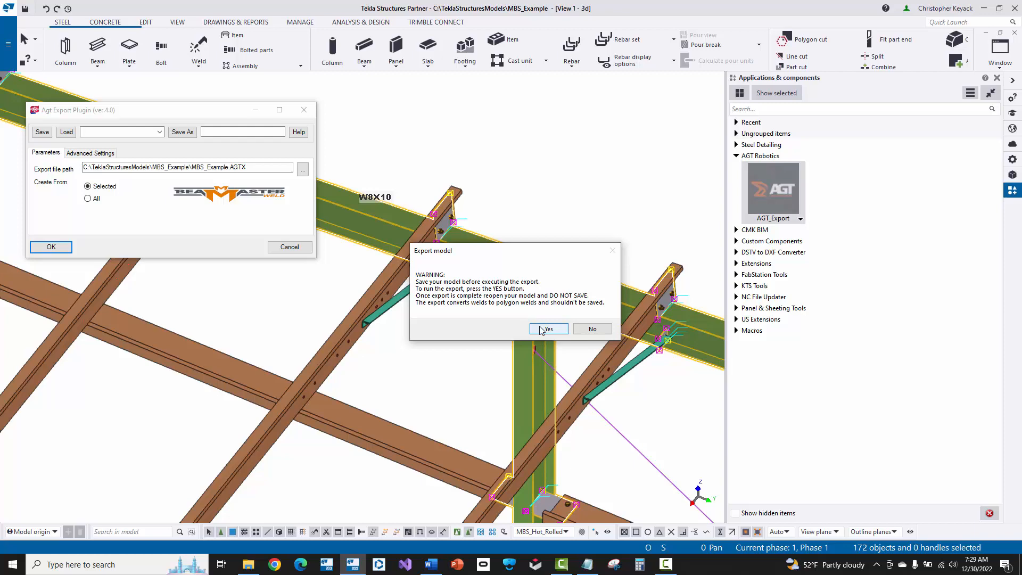
mouse_move(539, 334)
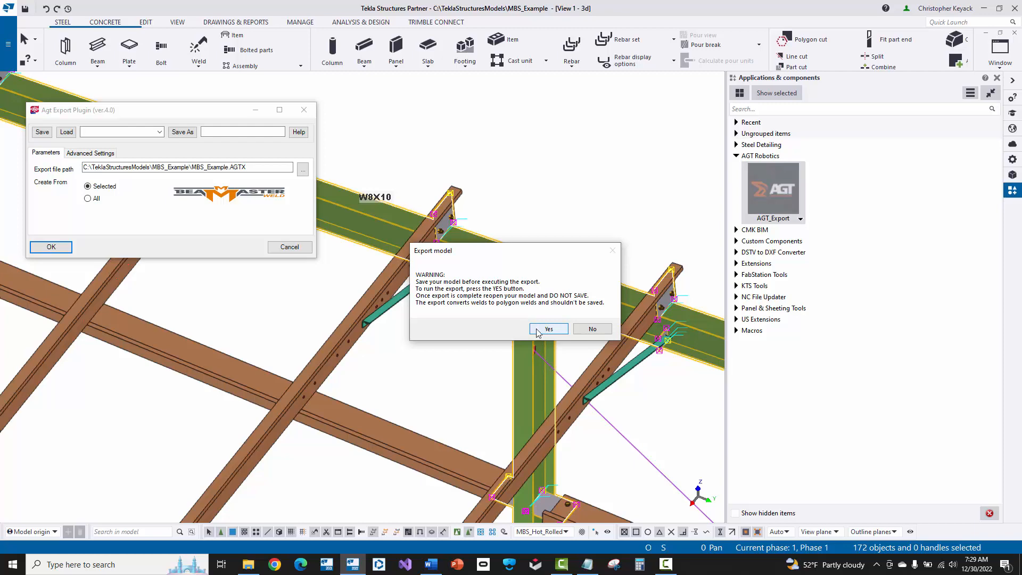
Confirm the export warning, dismiss the Model Export Done message and close the AGT Export Plugin
left_click(548, 329)
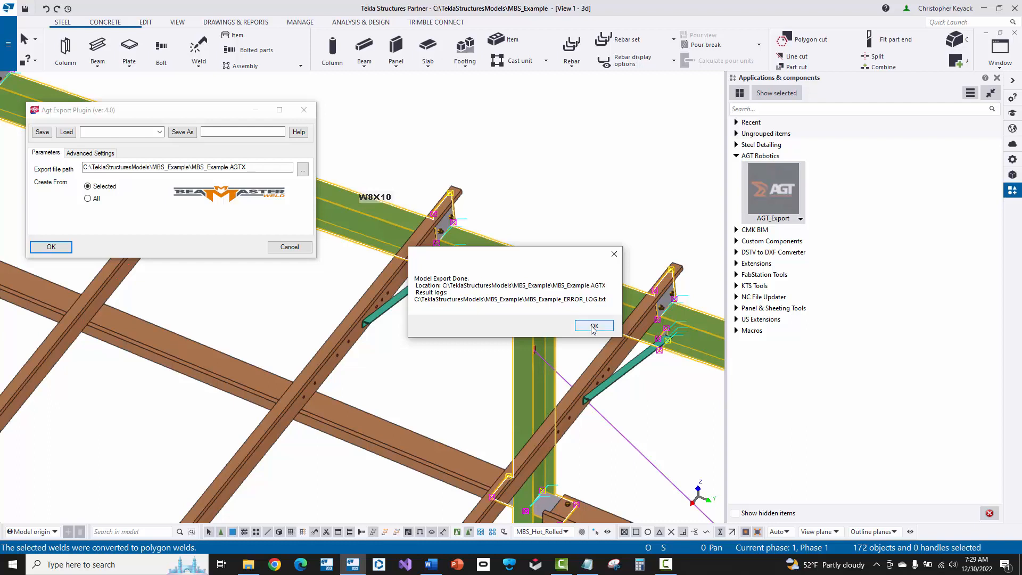
mouse_move(564, 310)
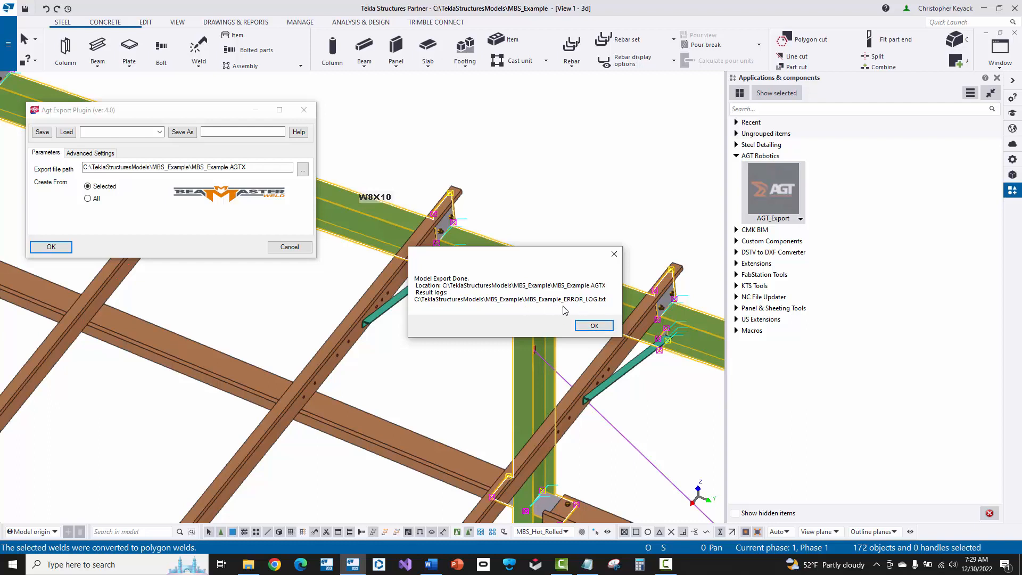
left_click(593, 326)
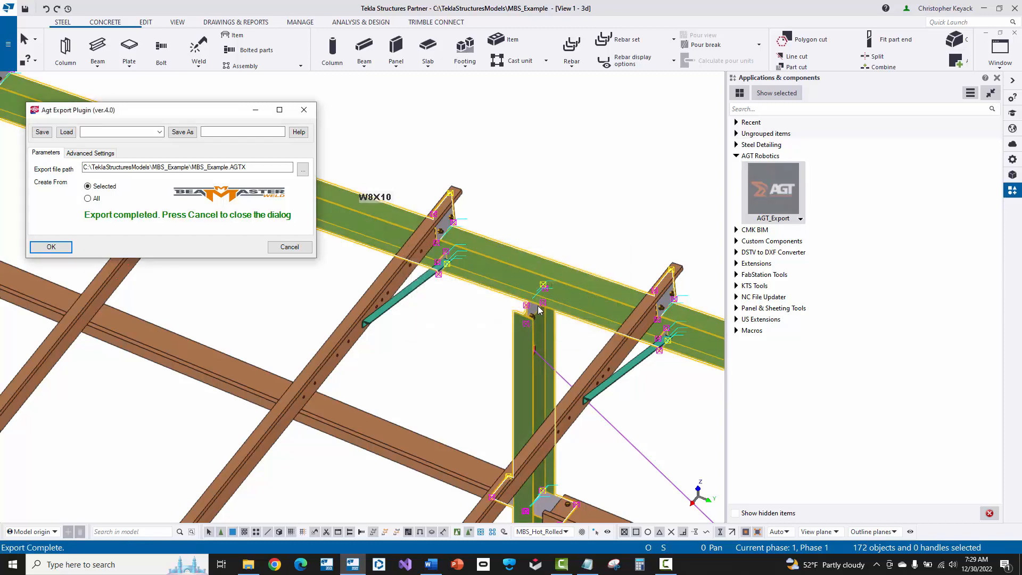
left_click(528, 310)
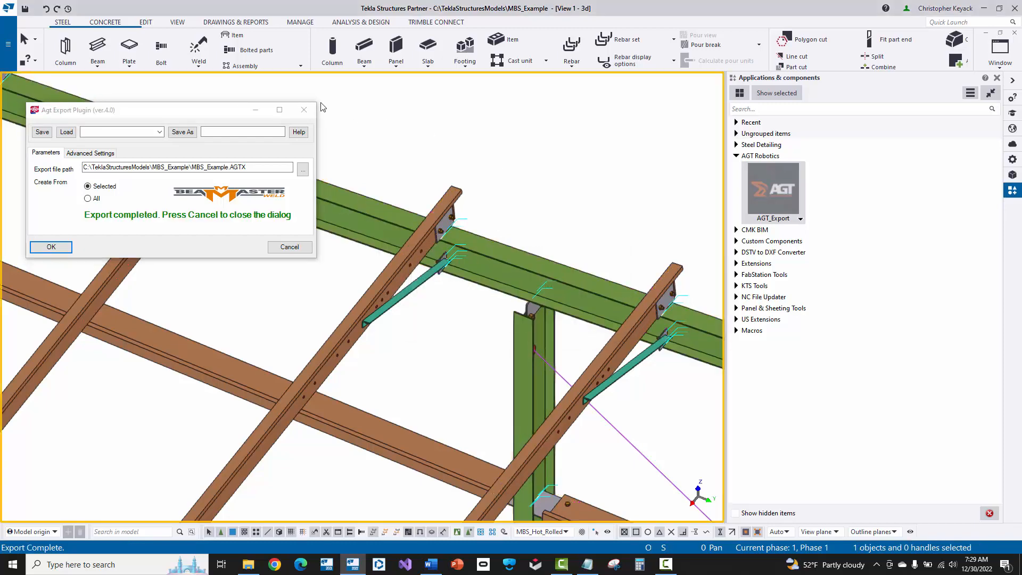
left_click(8, 8)
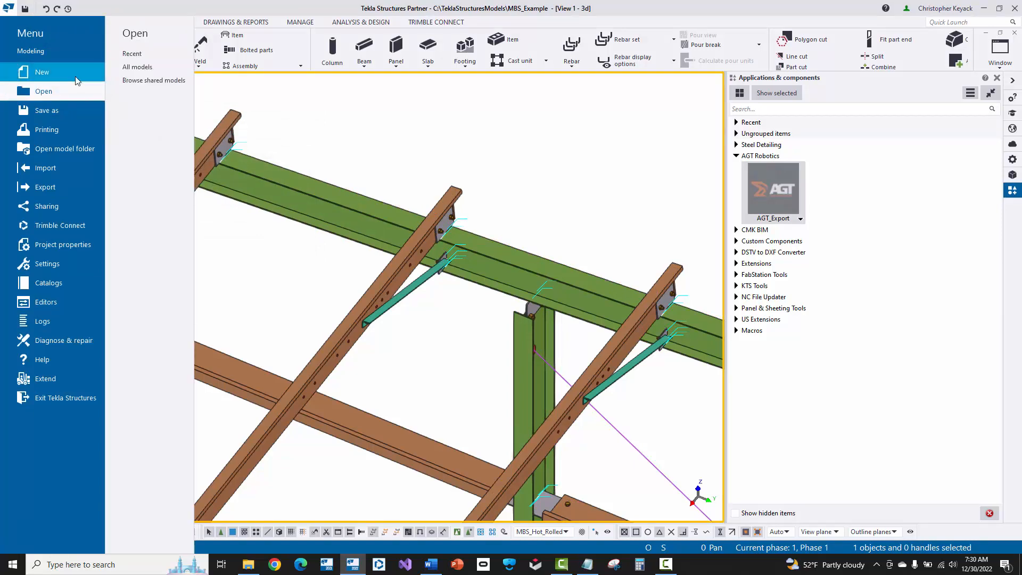
Reopen MBS_Example from the File menu without saving the weld conversion changes
left_click(132, 53)
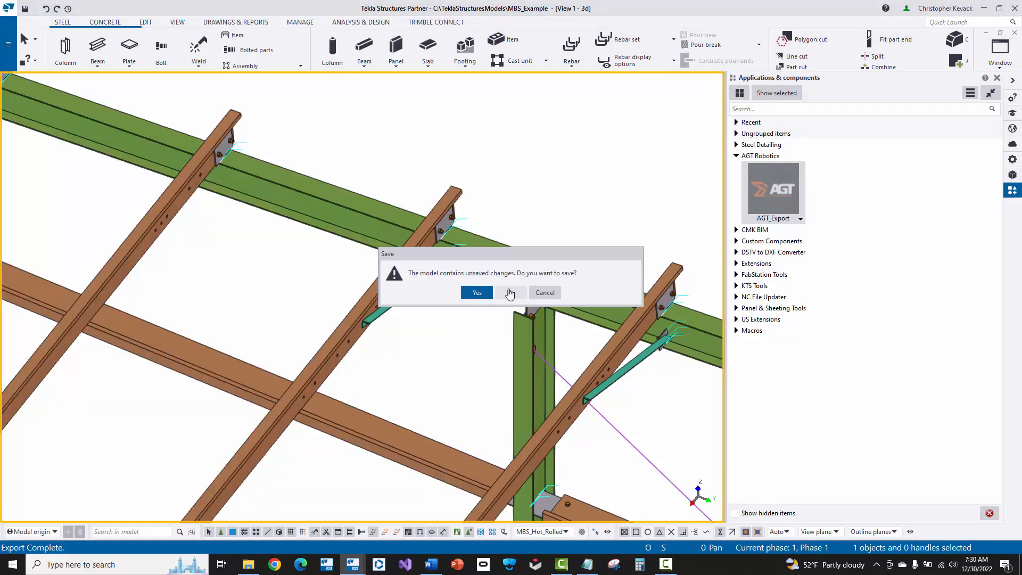
left_click(476, 291)
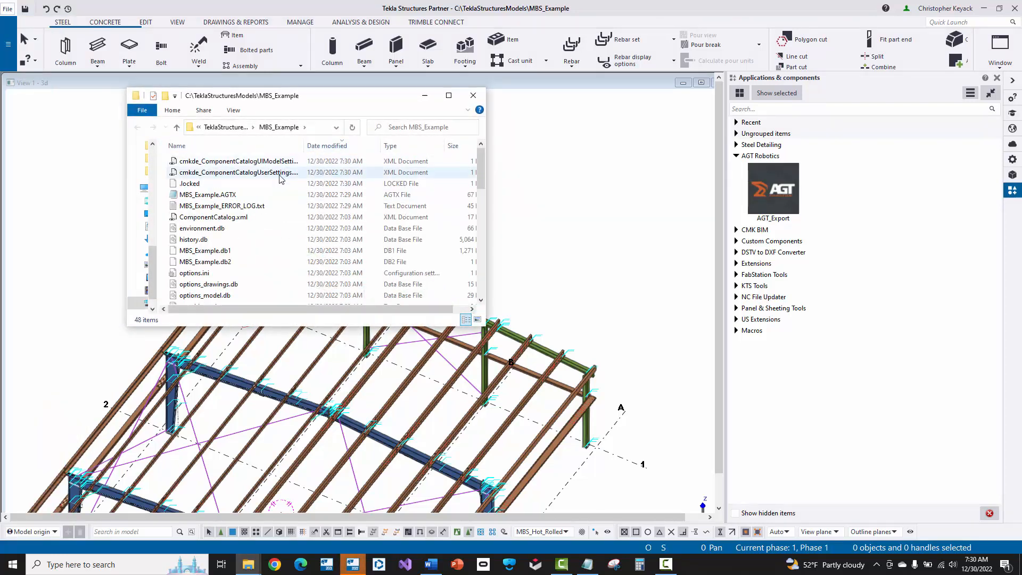
Open MBS_Example_ERROR_LOG.txt to review the Weld User Field 5 warnings, then select MBS_Example.AGTX
left_click(221, 206)
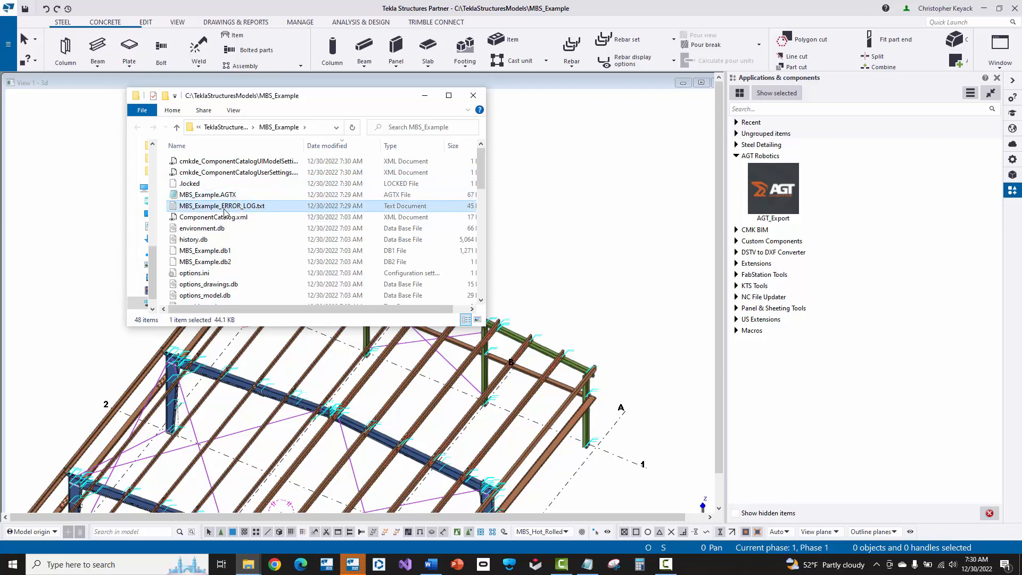
left_click(221, 206)
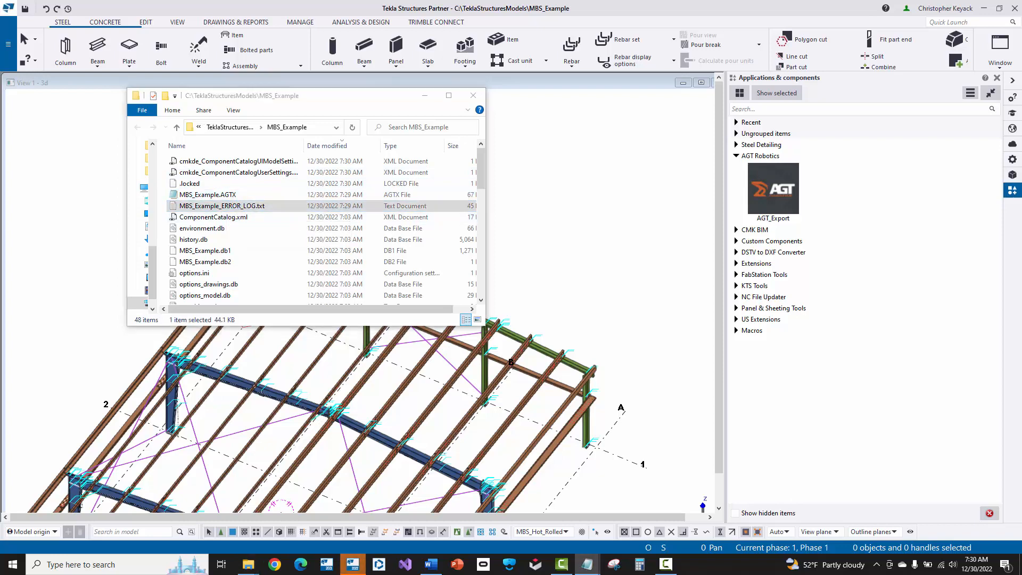
double_click(222, 206)
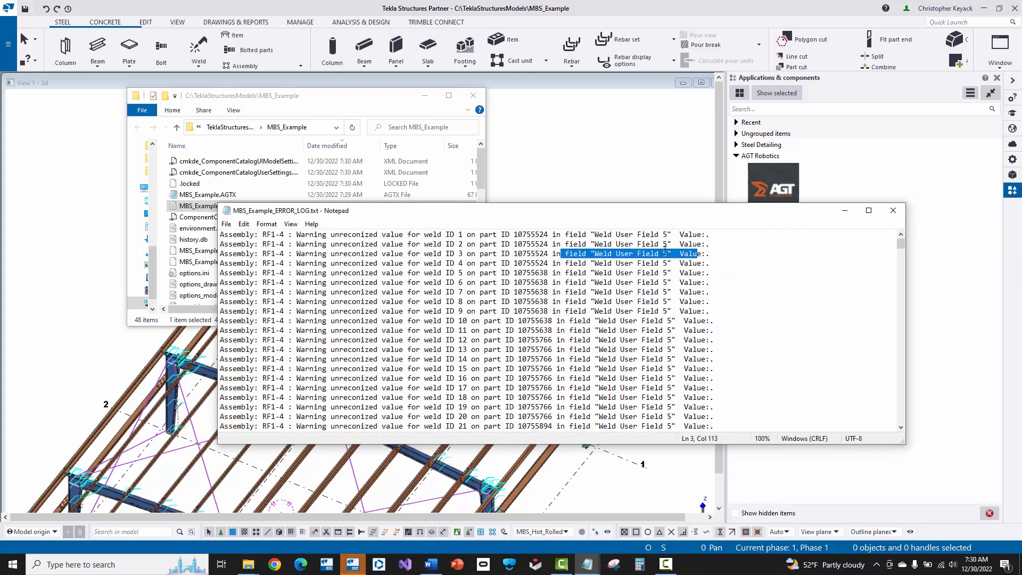
mouse_move(892, 209)
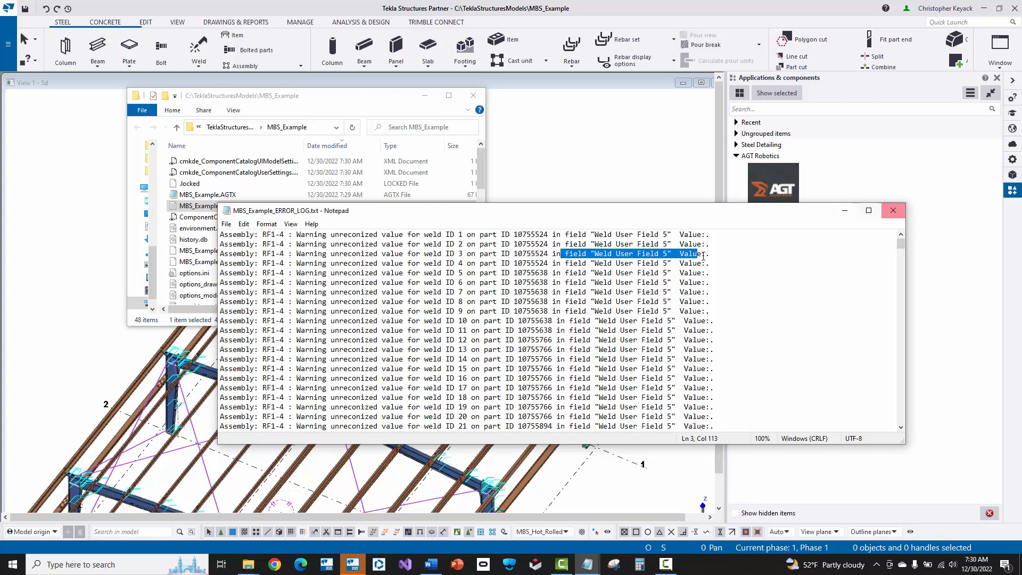
left_click(892, 210)
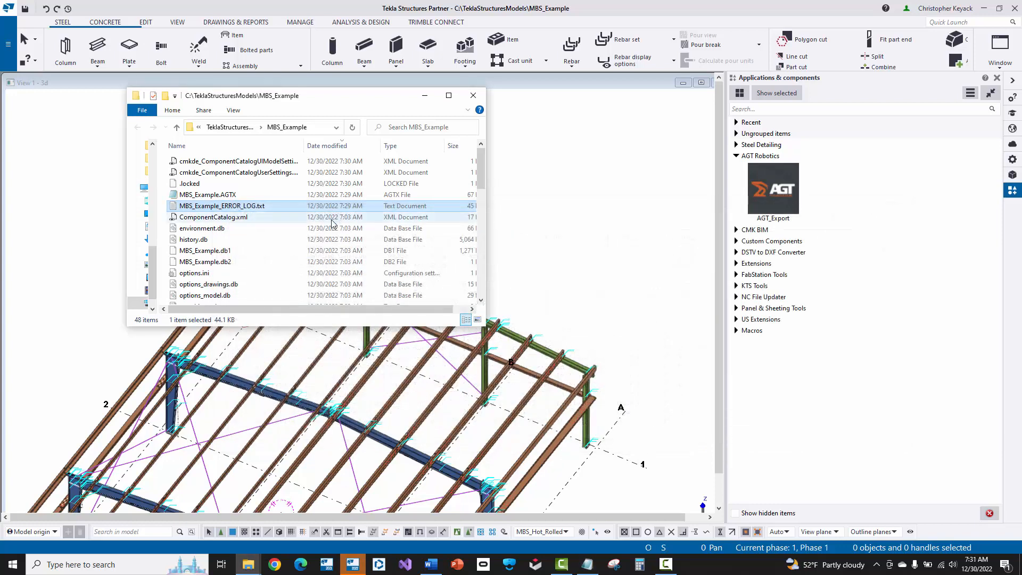
left_click(208, 193)
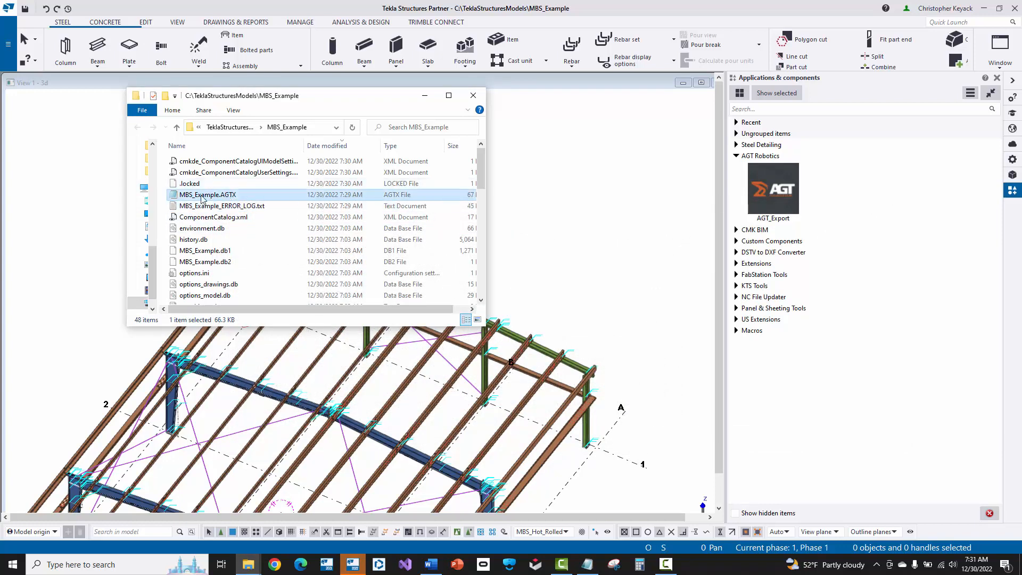
mouse_move(242, 198)
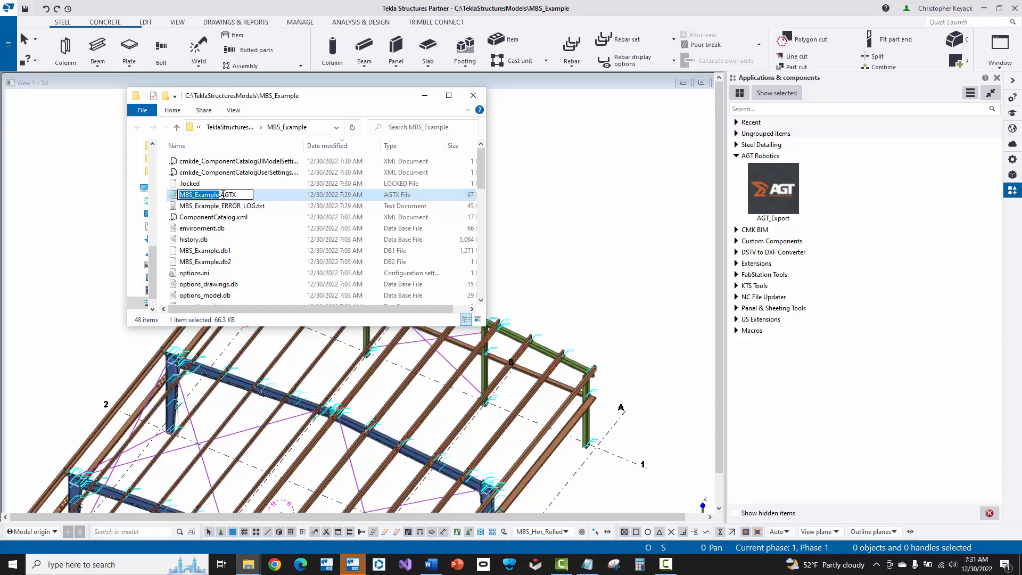
Rename MBS_Example.AGTX to .zip, browse its part folders of XML files and return to the model folder
type("zip")
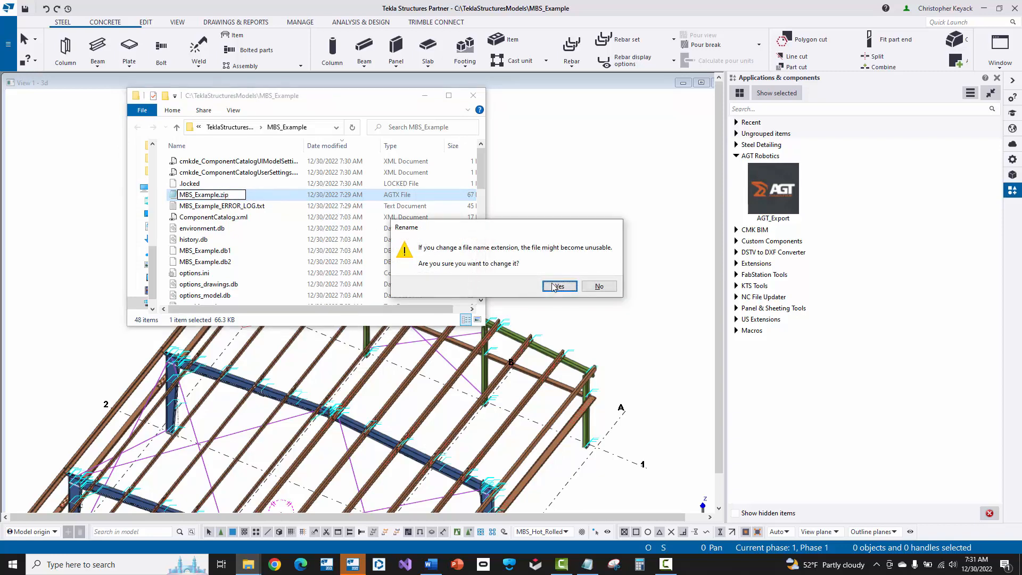
left_click(558, 287)
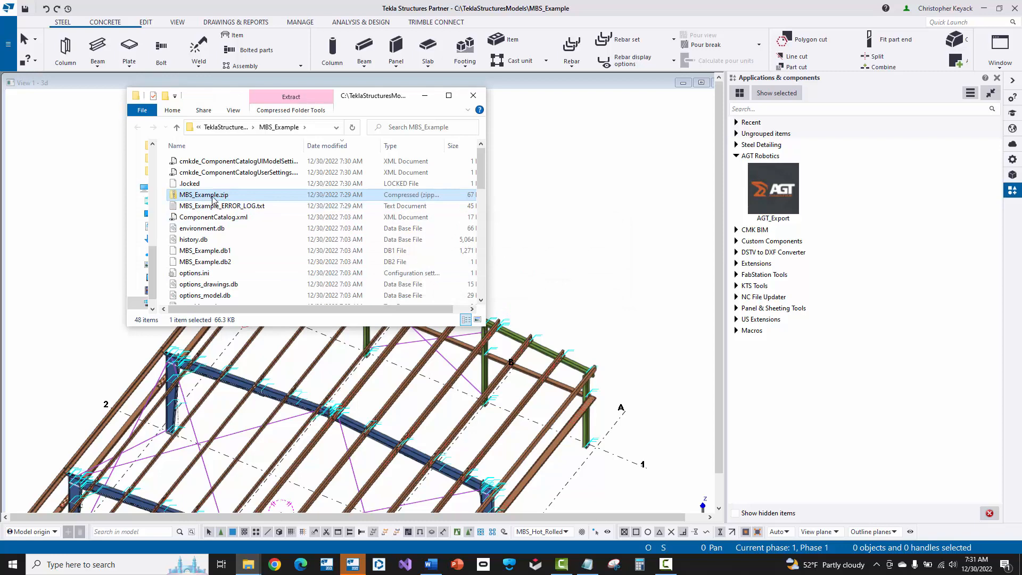
double_click(203, 195)
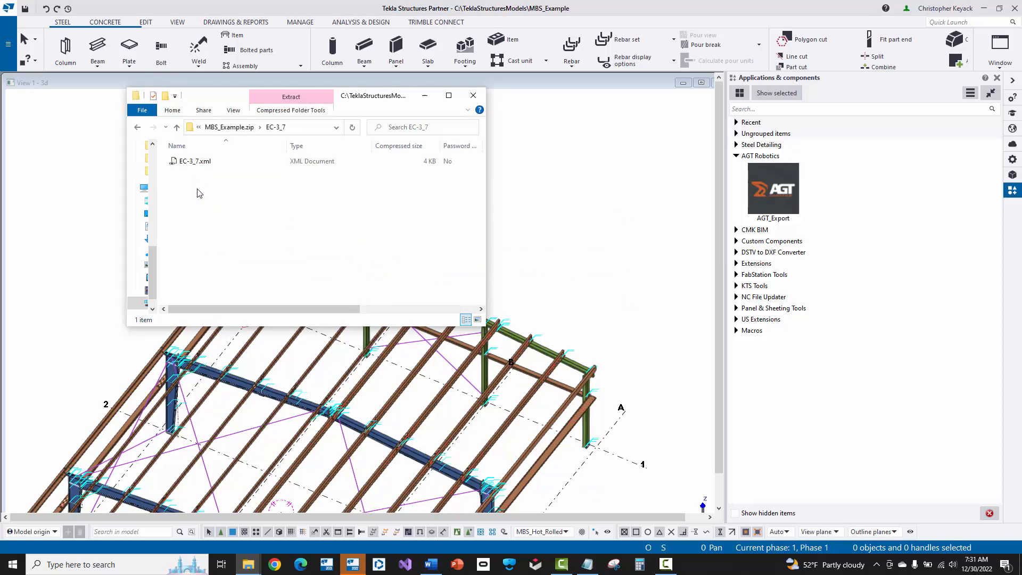
left_click(194, 161)
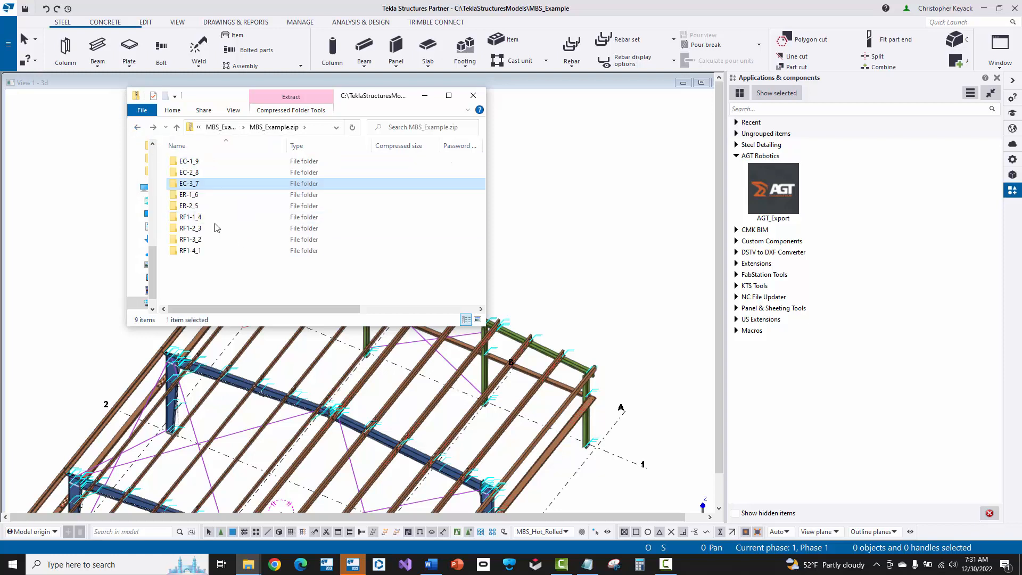
mouse_move(210, 262)
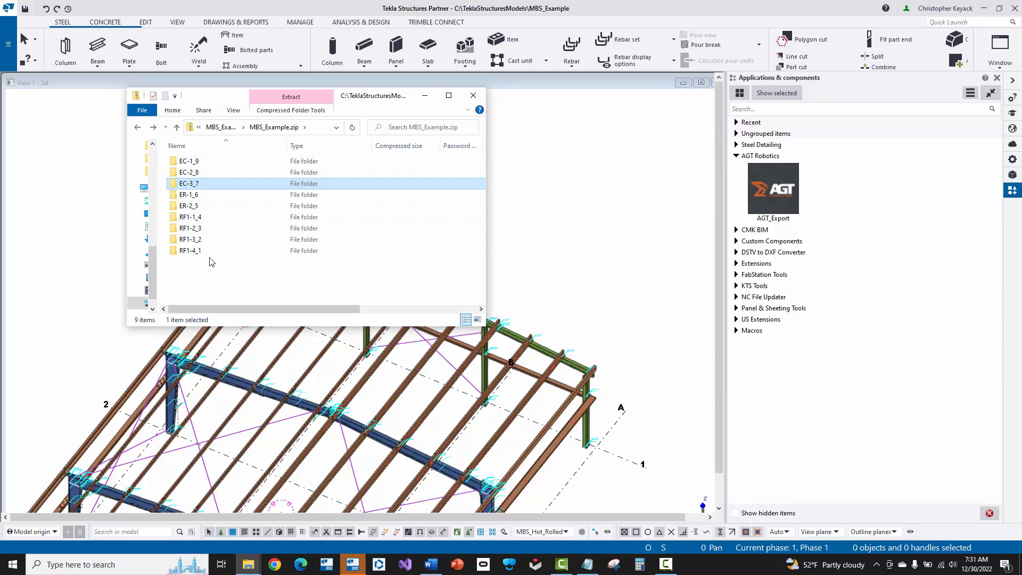
mouse_move(175, 138)
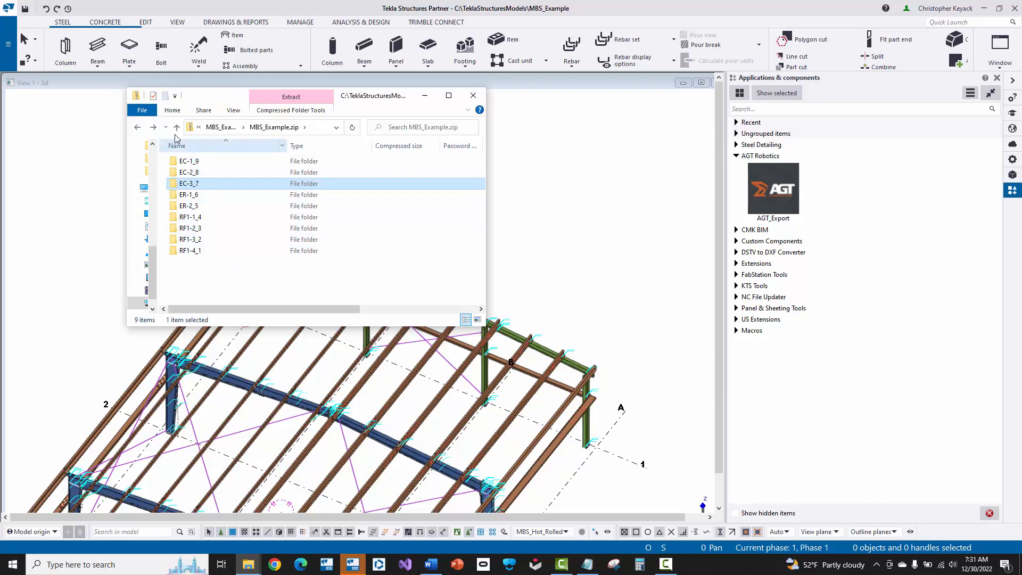
left_click(175, 126)
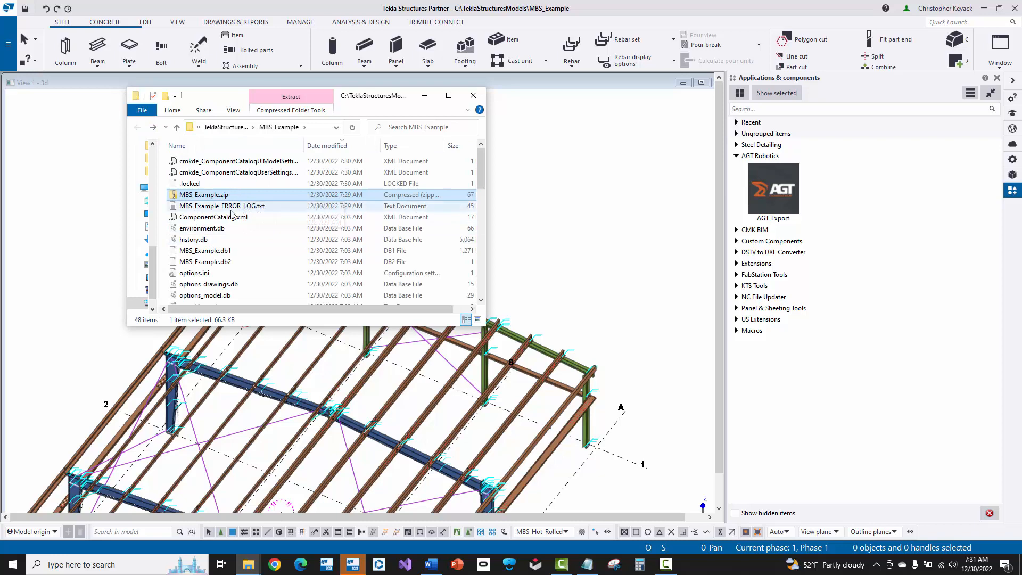
mouse_move(222, 205)
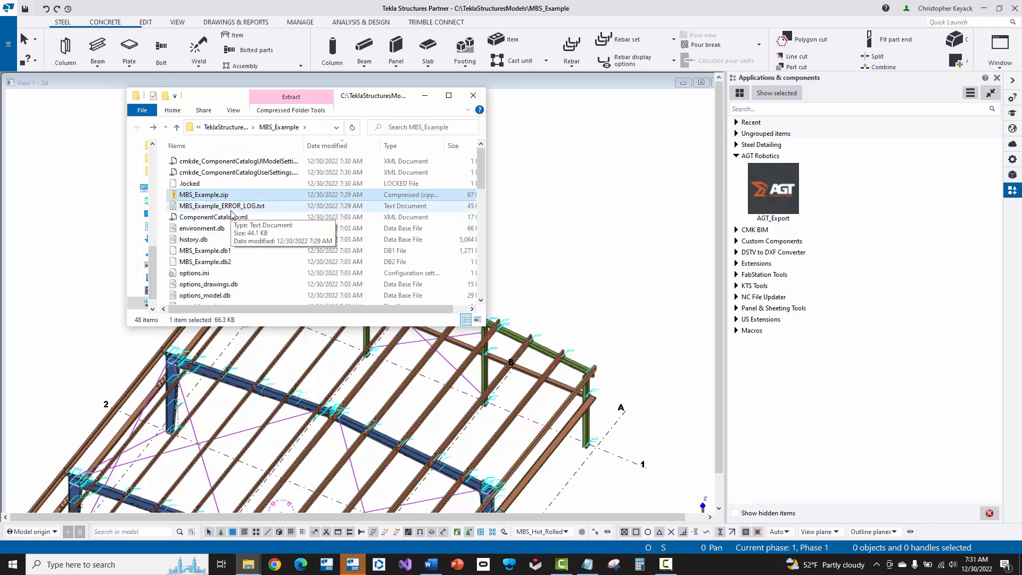
mouse_move(203, 194)
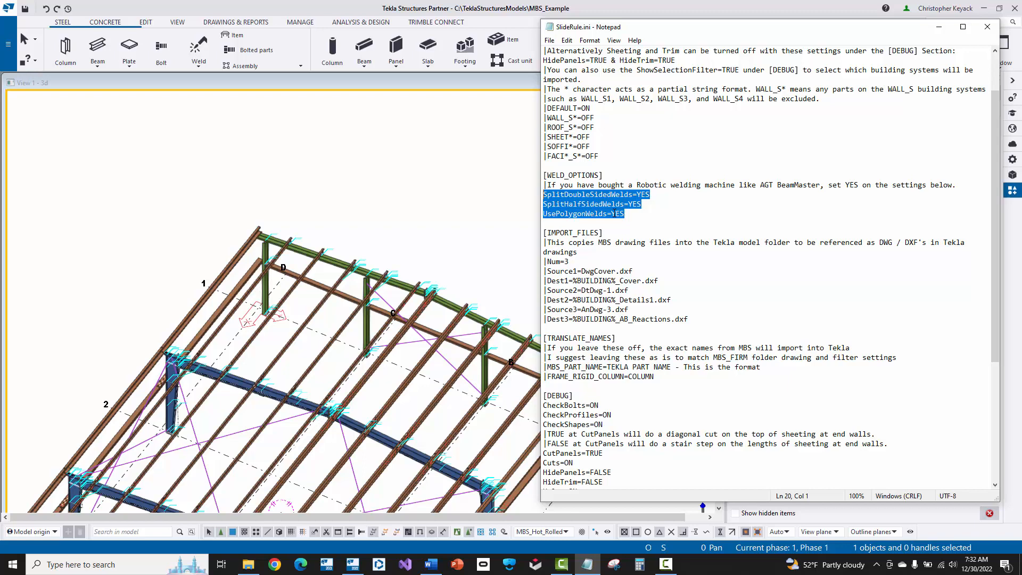
Show the [WELD_OPTIONS] lines SplitDoubleSidedWelds, SplitHalfSidedWelds and UsePolygonWelds set to YES in SlideRule.ini
left_click(625, 213)
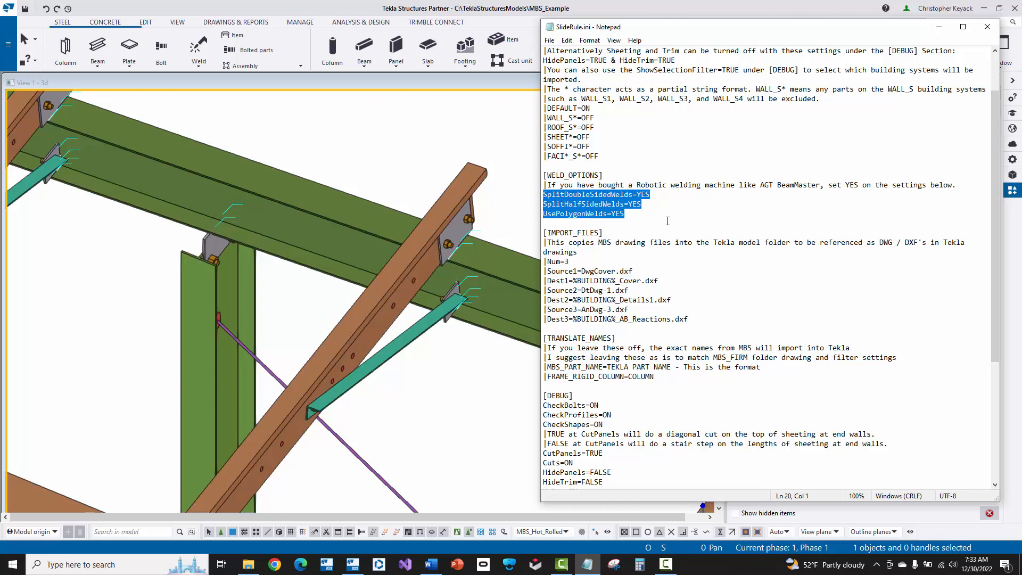
Bring the 3D model view forward to zoom in on the end plate-to-flange weld
left_click(657, 195)
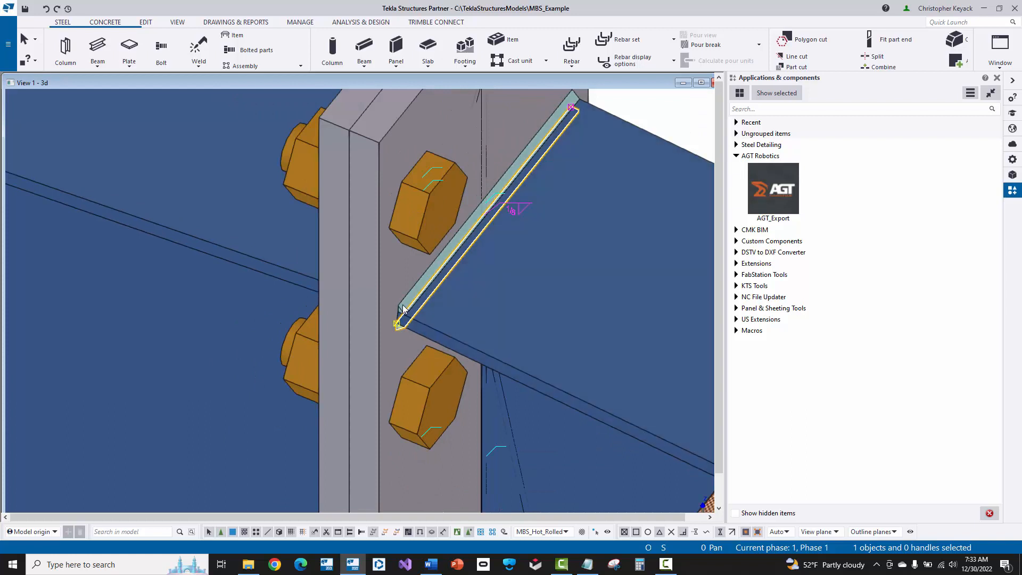
mouse_move(402, 315)
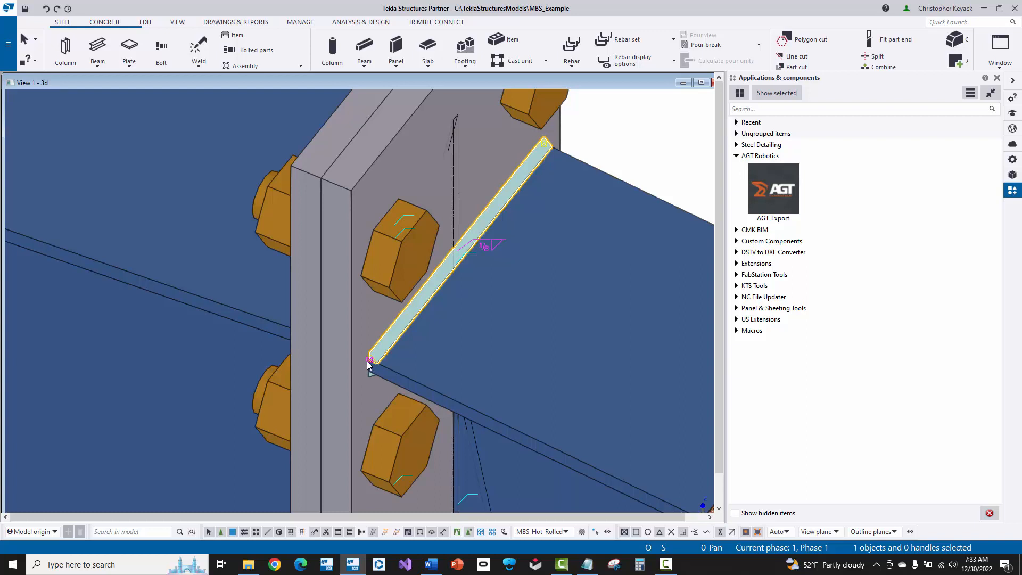
mouse_move(544, 144)
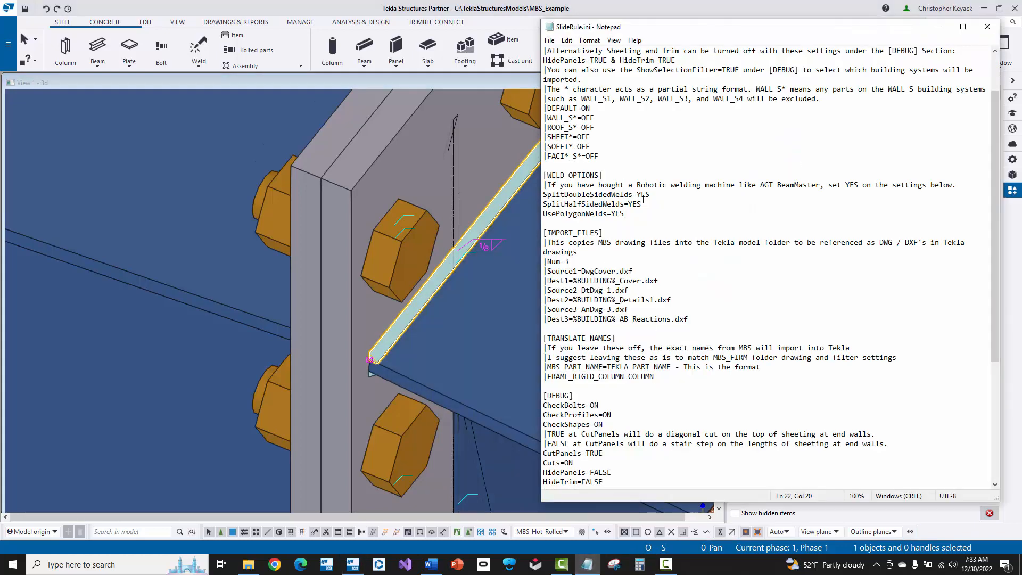
Inspect the weld on the plate's other side, then select the weld along the end plate edge
triple_click(591, 204)
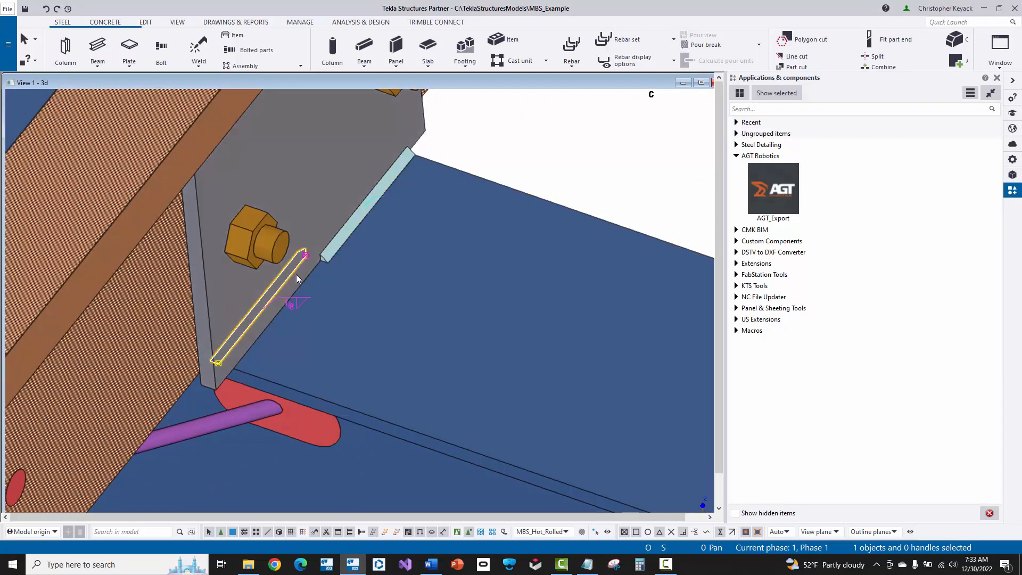
left_click(320, 271)
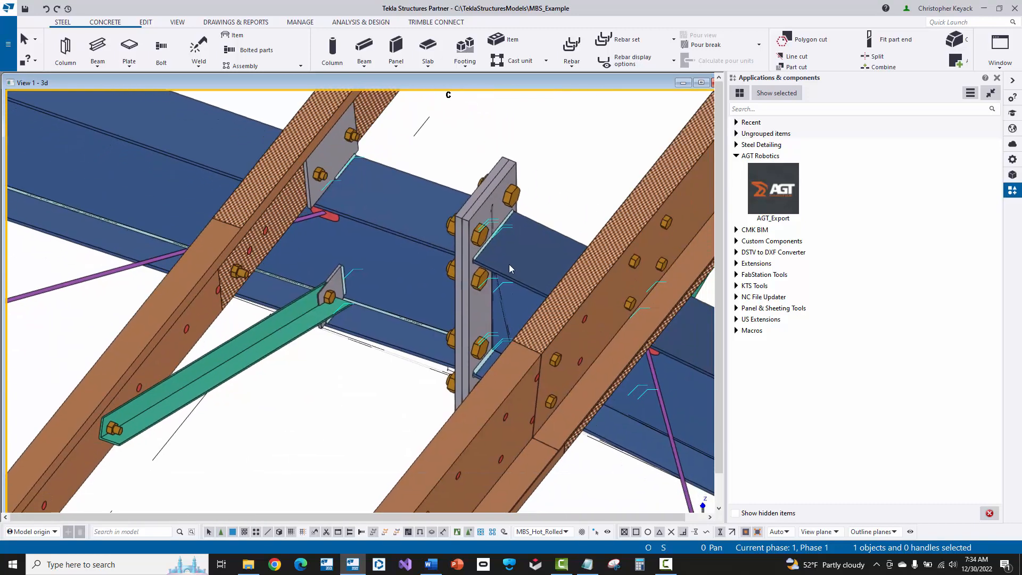
mouse_move(530, 177)
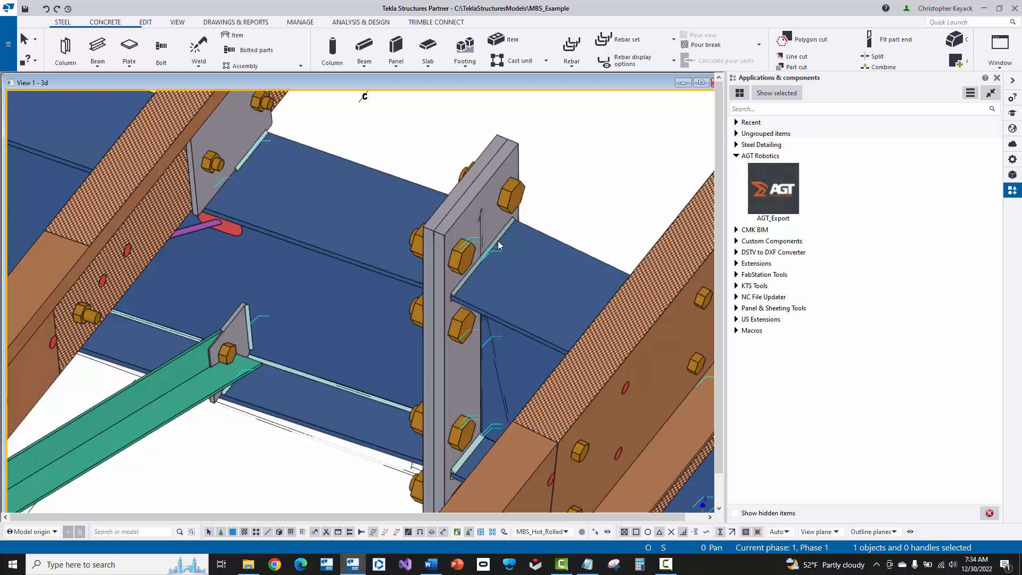
mouse_move(494, 253)
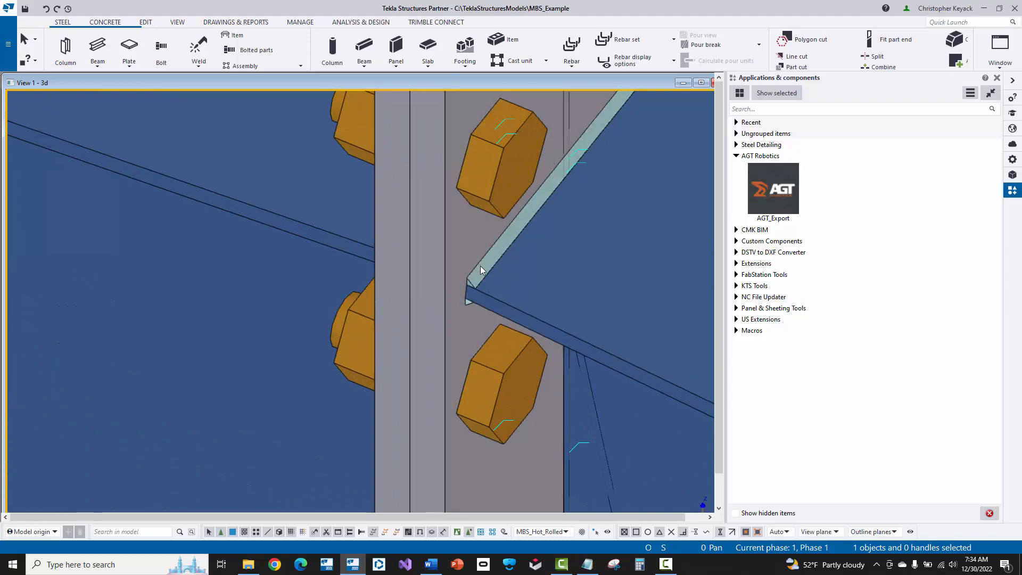
left_click(475, 280)
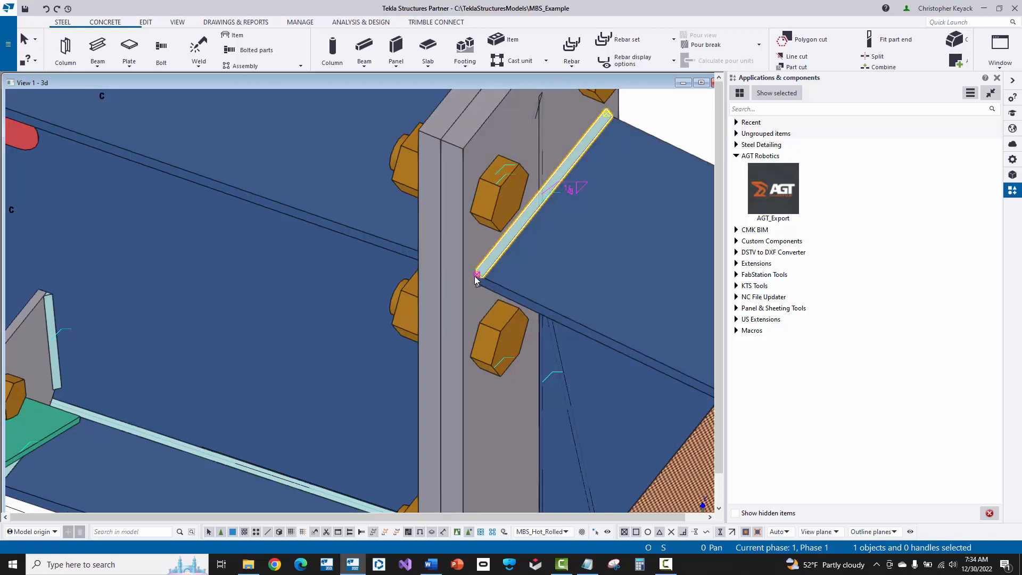
mouse_move(533, 225)
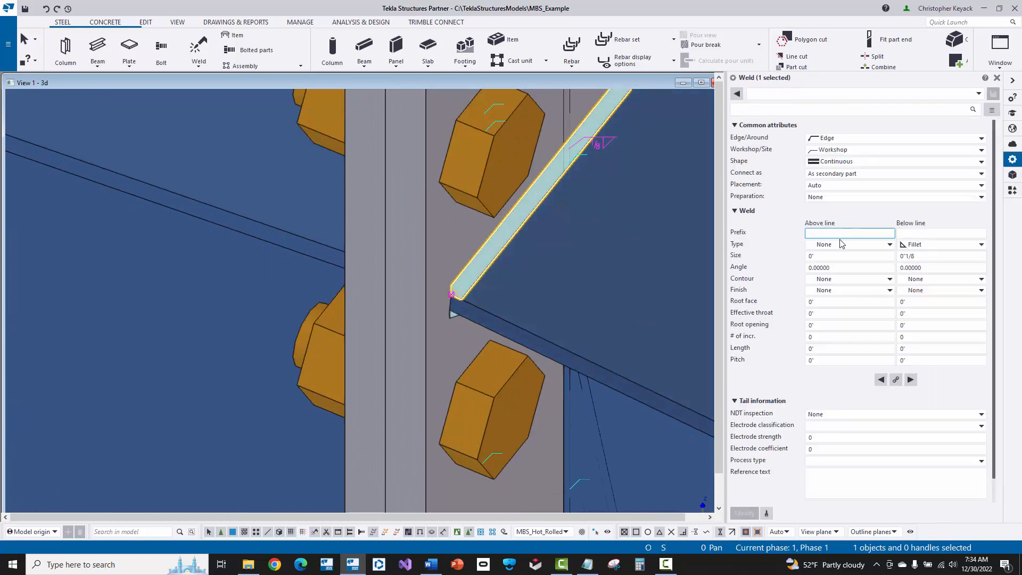
Set the weld's Above line Type to Fillet in its properties panel
left_click(848, 244)
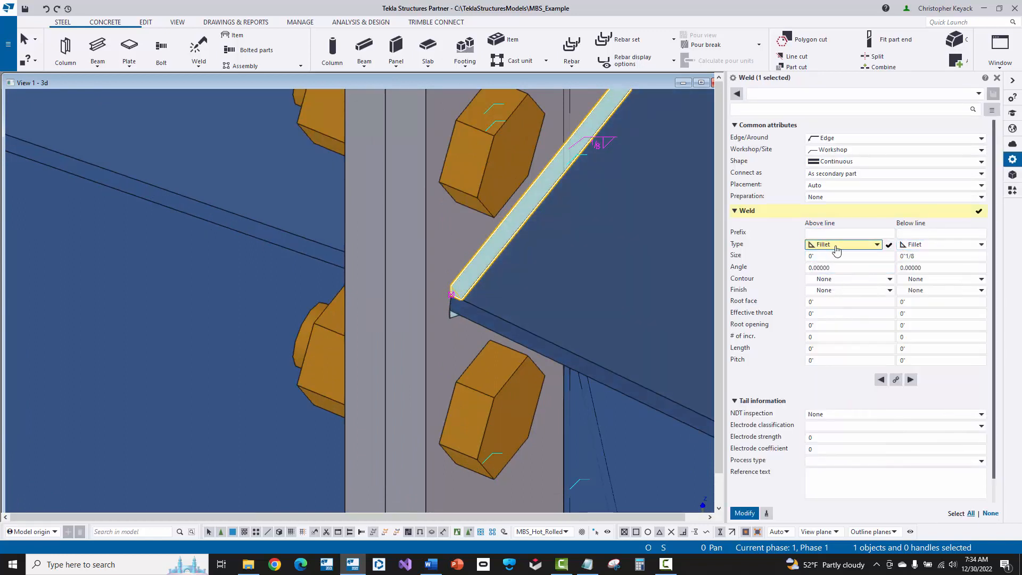
mouse_move(592, 236)
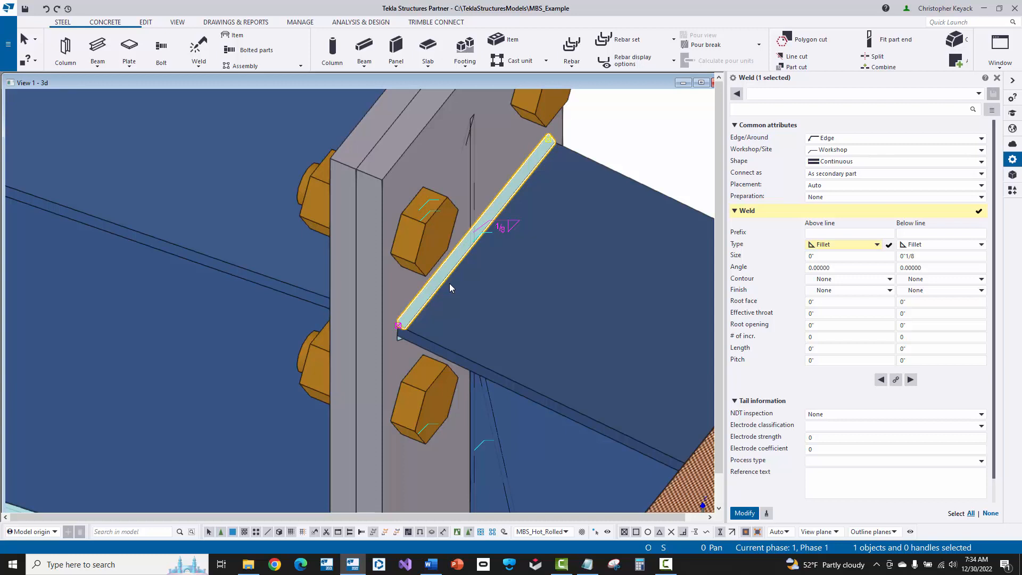
mouse_move(460, 257)
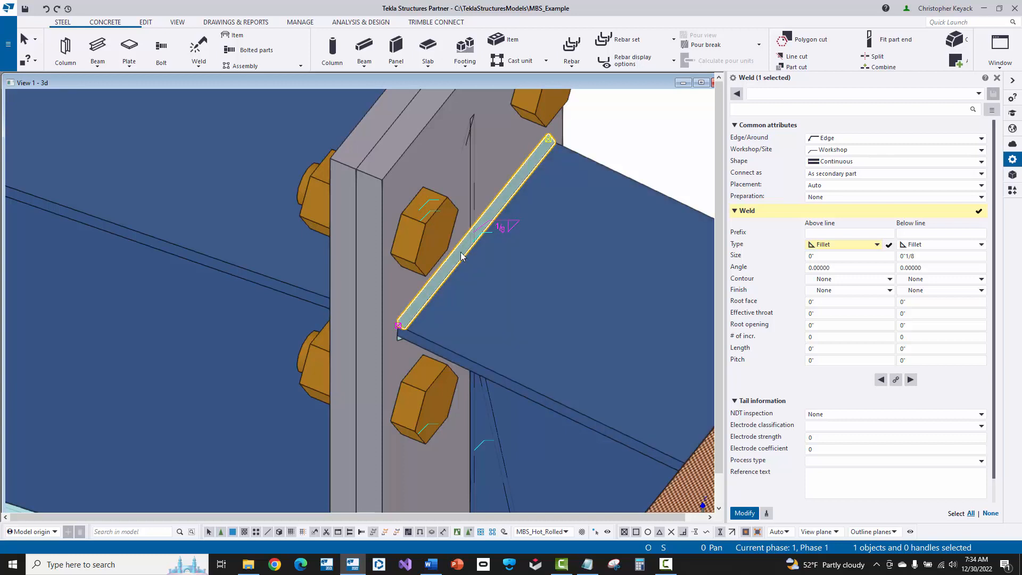